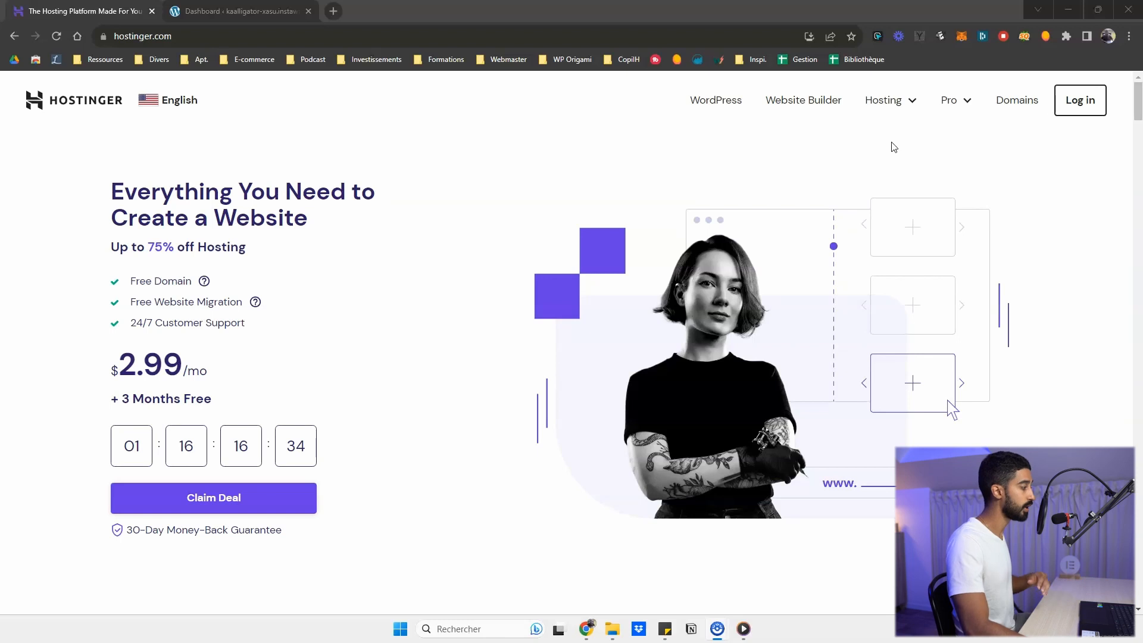
pyautogui.moveTo(886, 107)
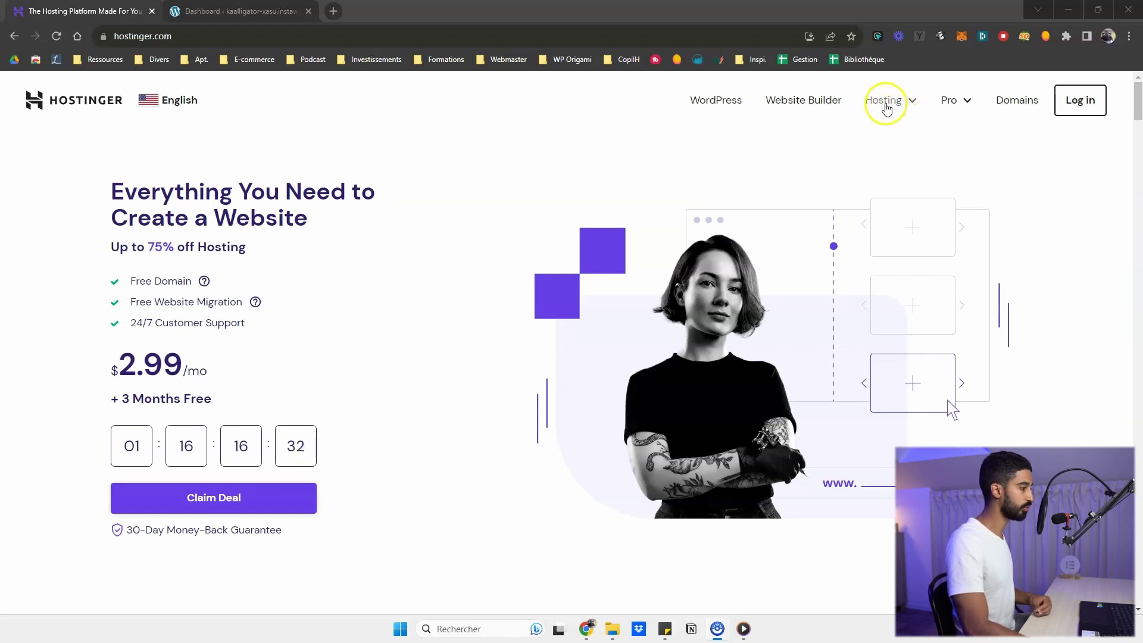
# - Review Hostinger's WordPress hosting plan cards and prices, then switch to the WordPress admin tab
pyautogui.click(715, 100)
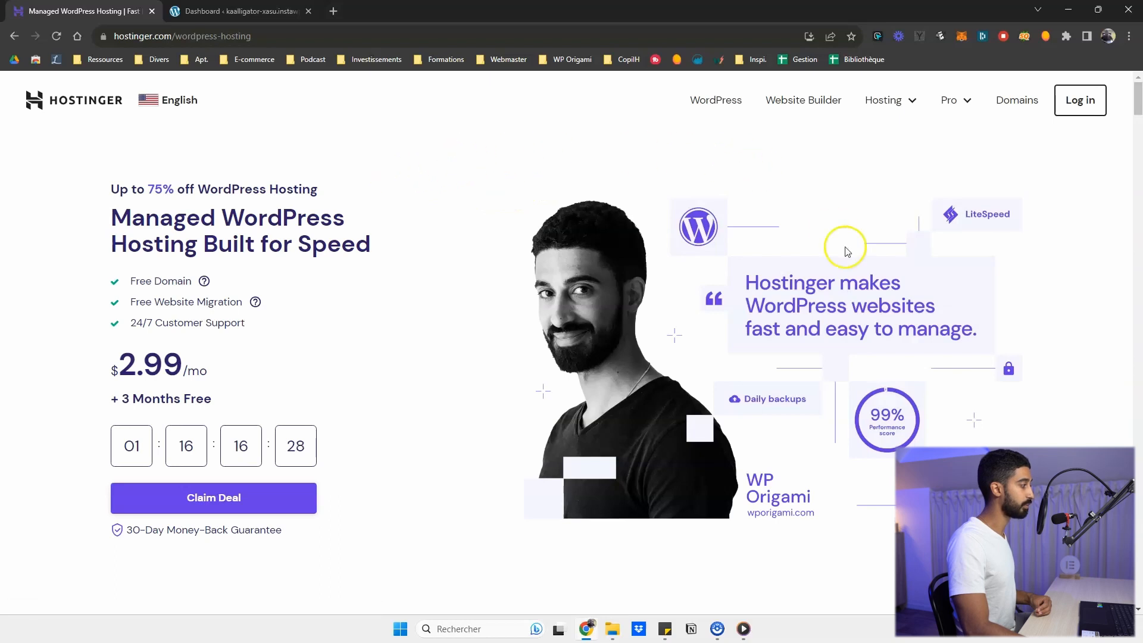
pyautogui.moveTo(626, 247)
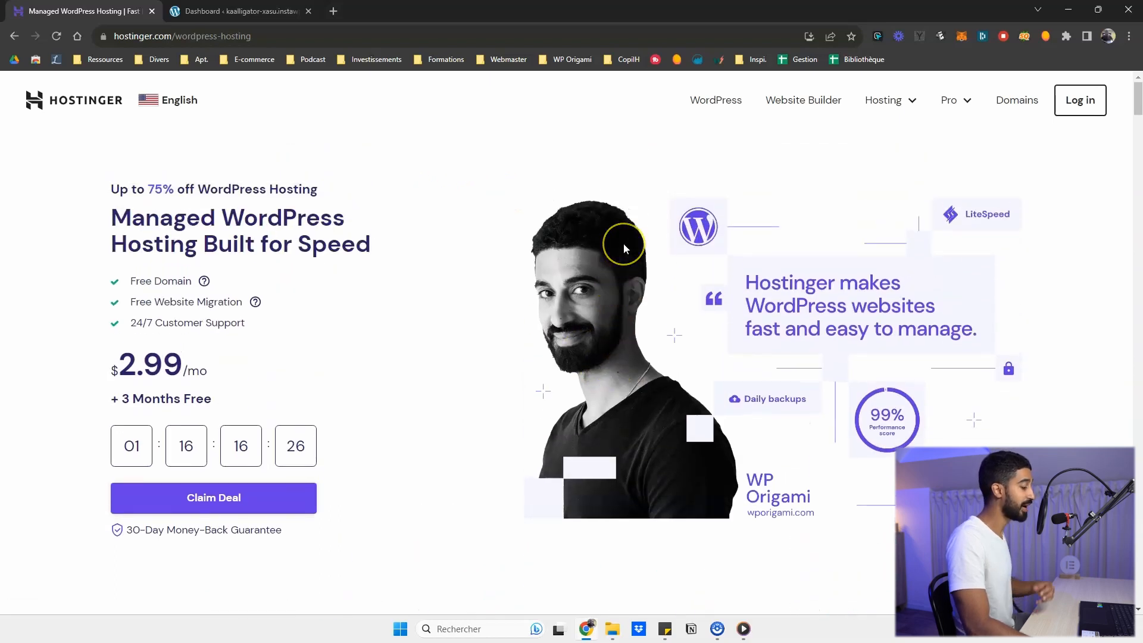
pyautogui.moveTo(462, 178)
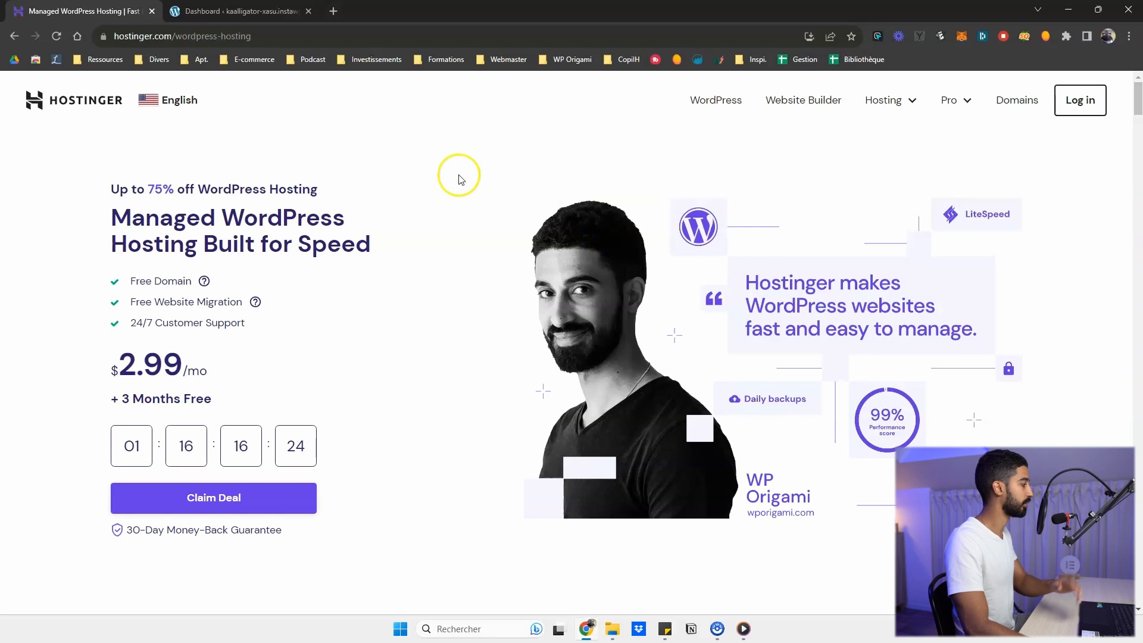
pyautogui.moveTo(188, 60)
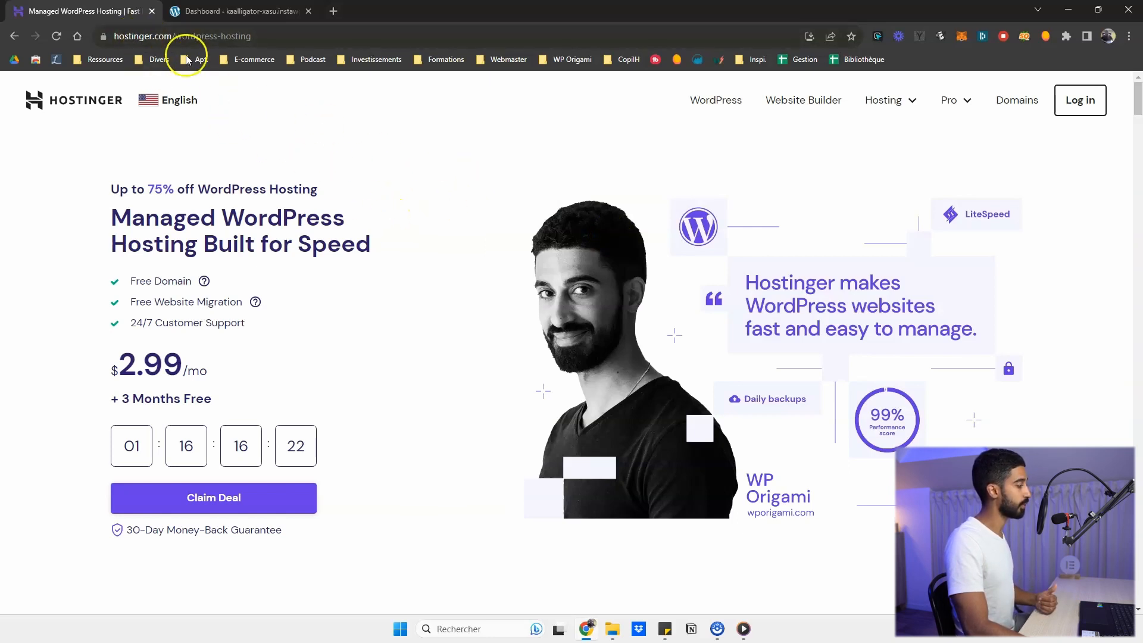
pyautogui.moveTo(265, 157)
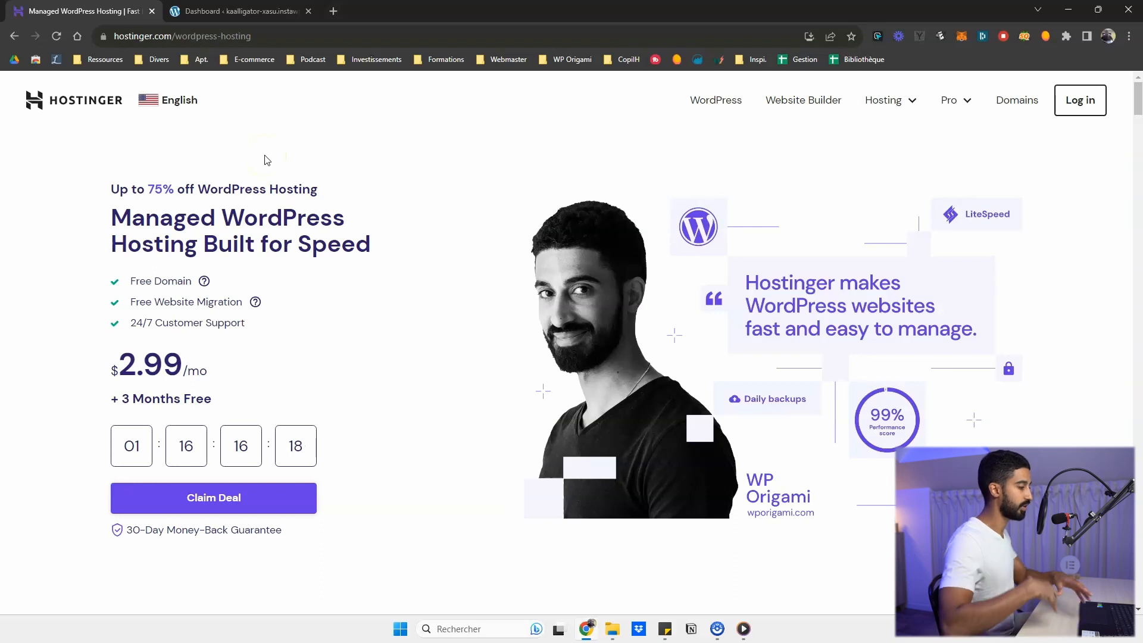
pyautogui.scroll(-3)
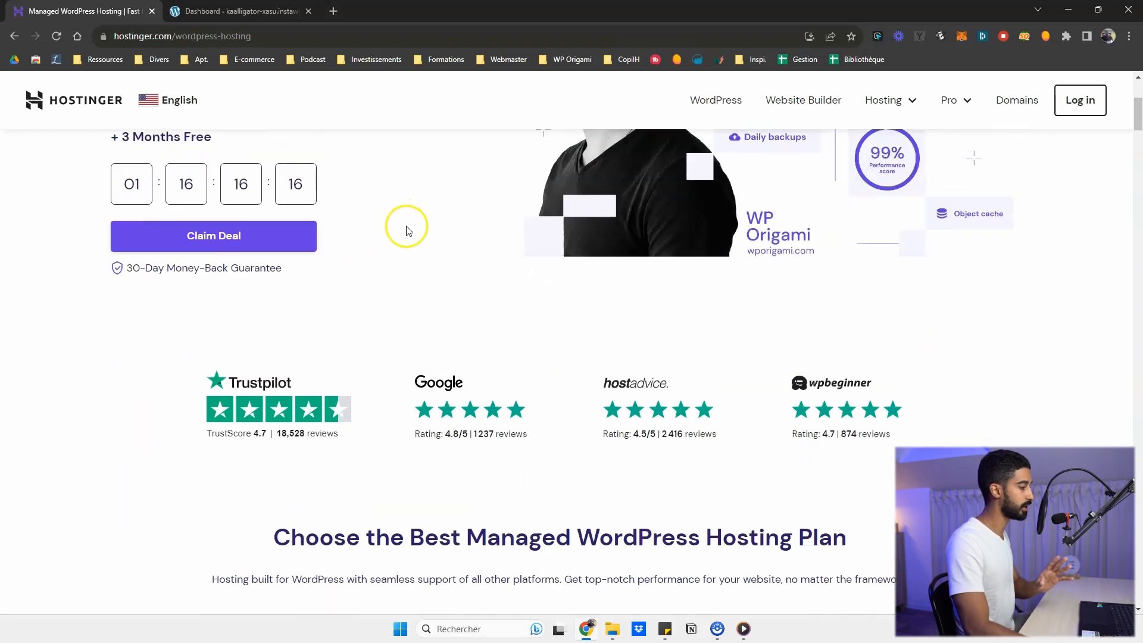
pyautogui.scroll(-3)
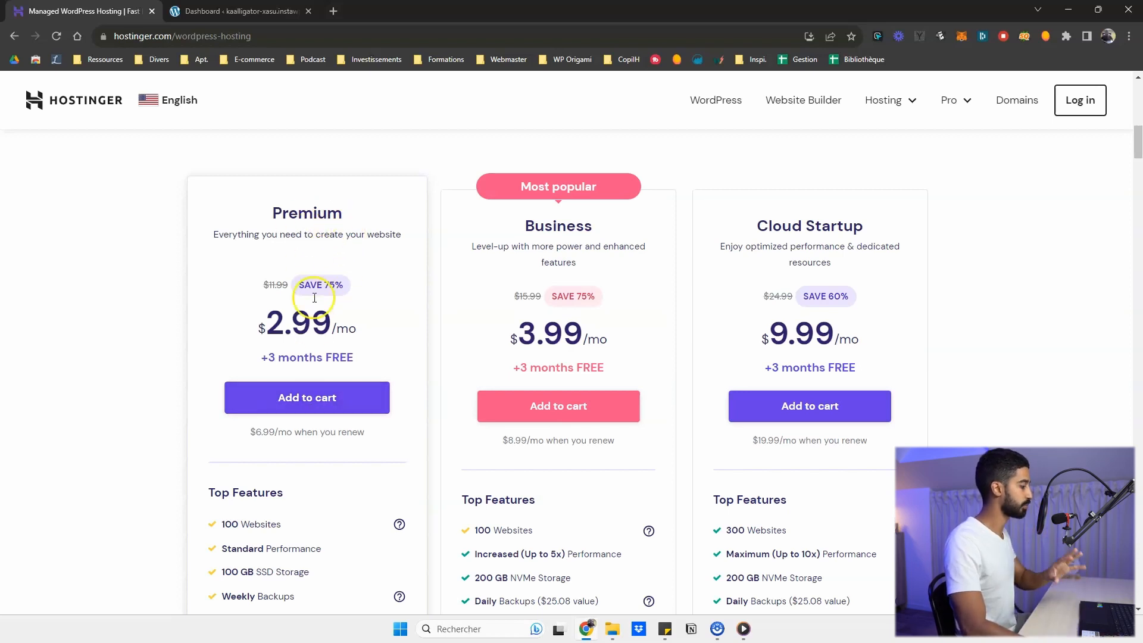
pyautogui.scroll(-3)
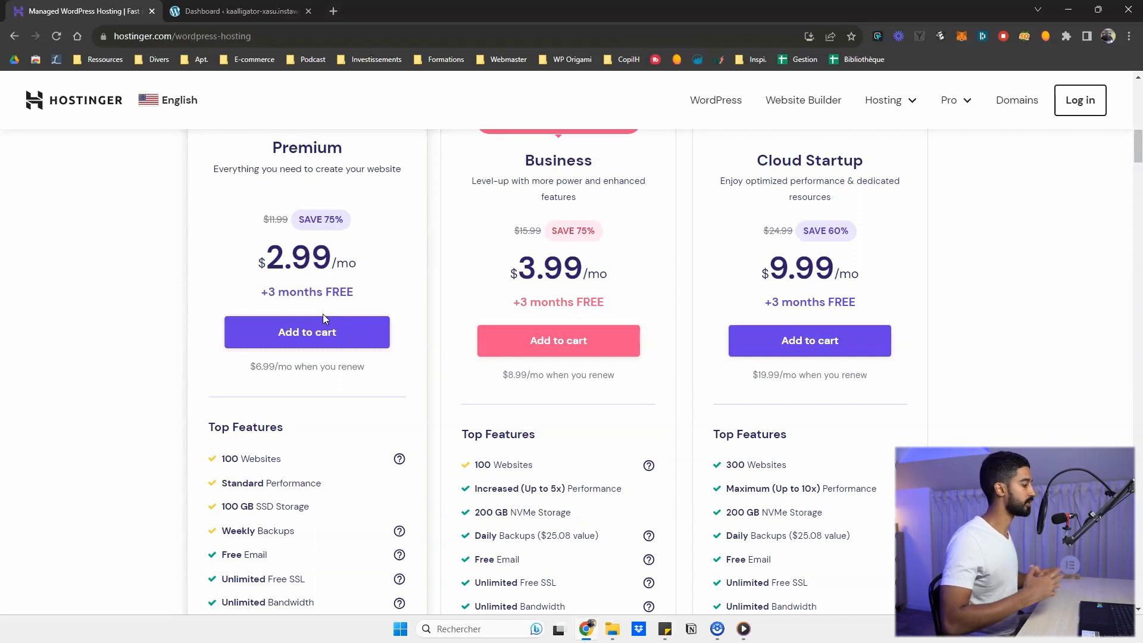
pyautogui.click(241, 11)
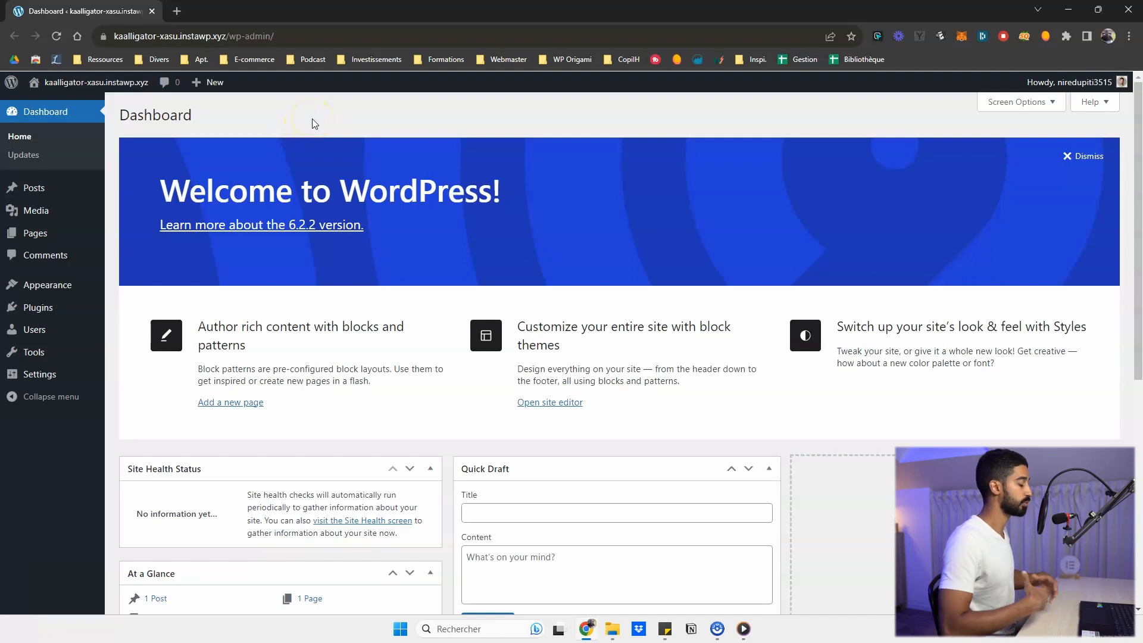
pyautogui.moveTo(333, 134)
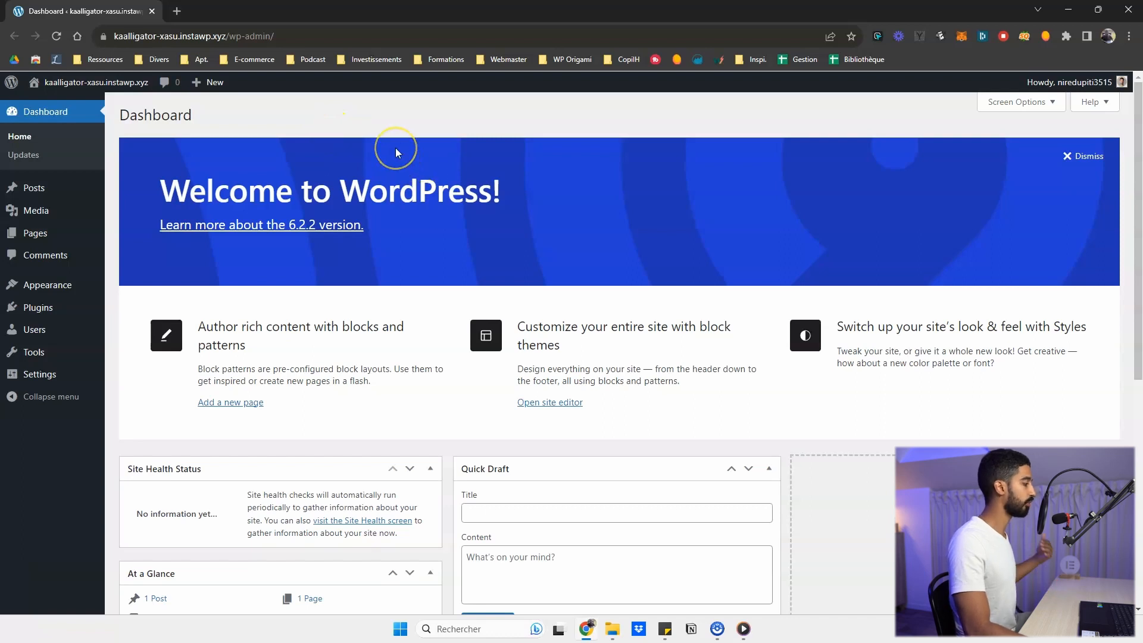
pyautogui.moveTo(106, 296)
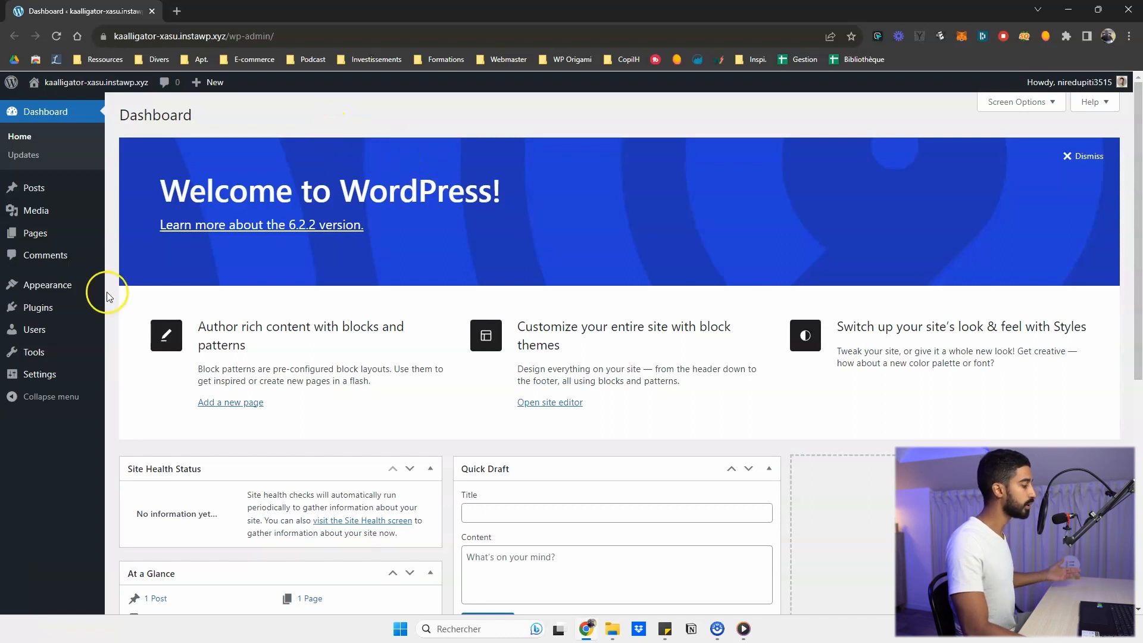
pyautogui.moveTo(48, 285)
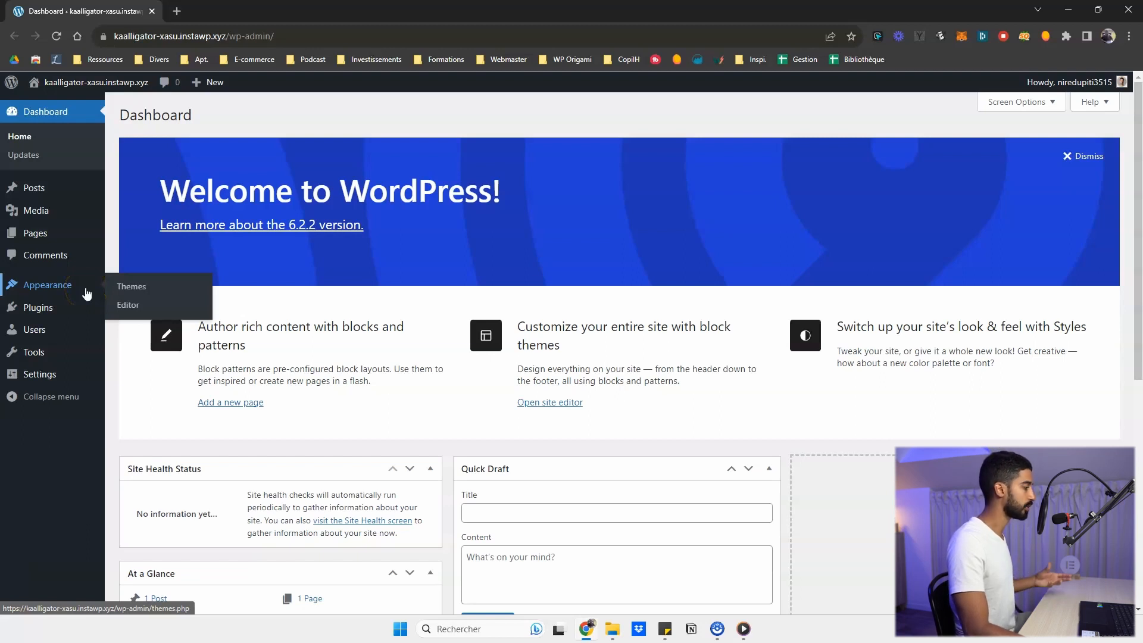
pyautogui.moveTo(36, 307)
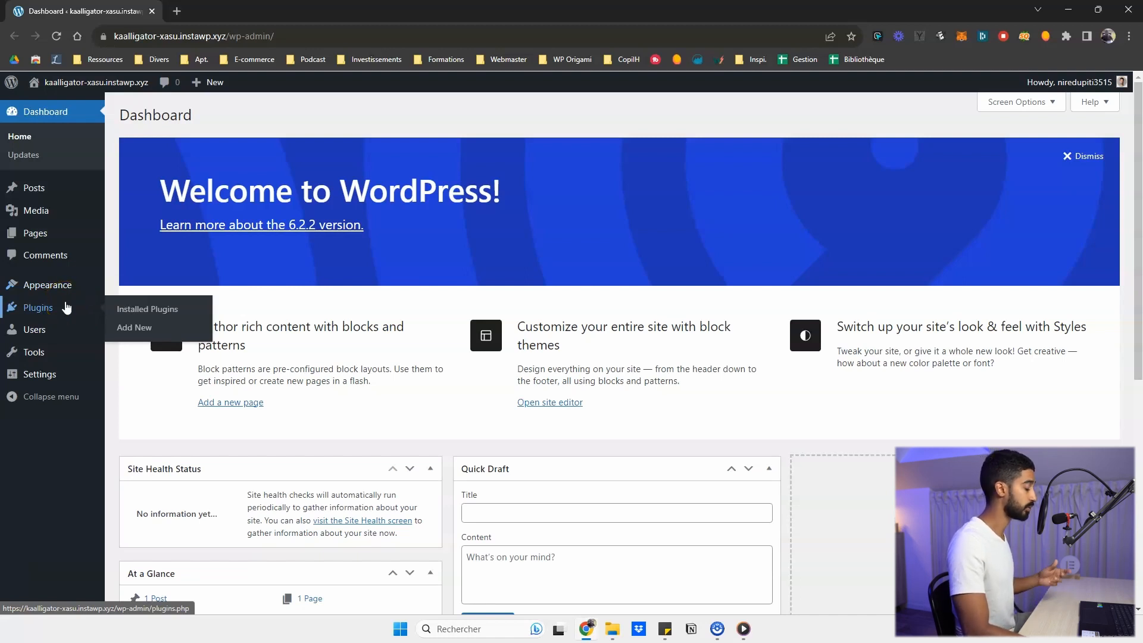
pyautogui.moveTo(47, 286)
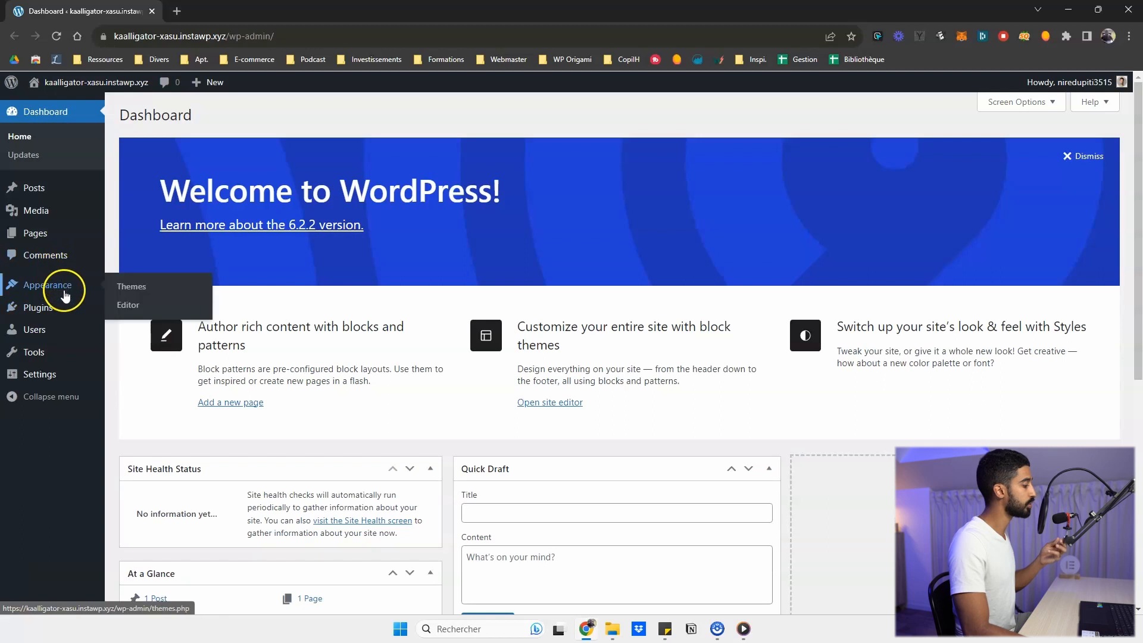
pyautogui.moveTo(142, 293)
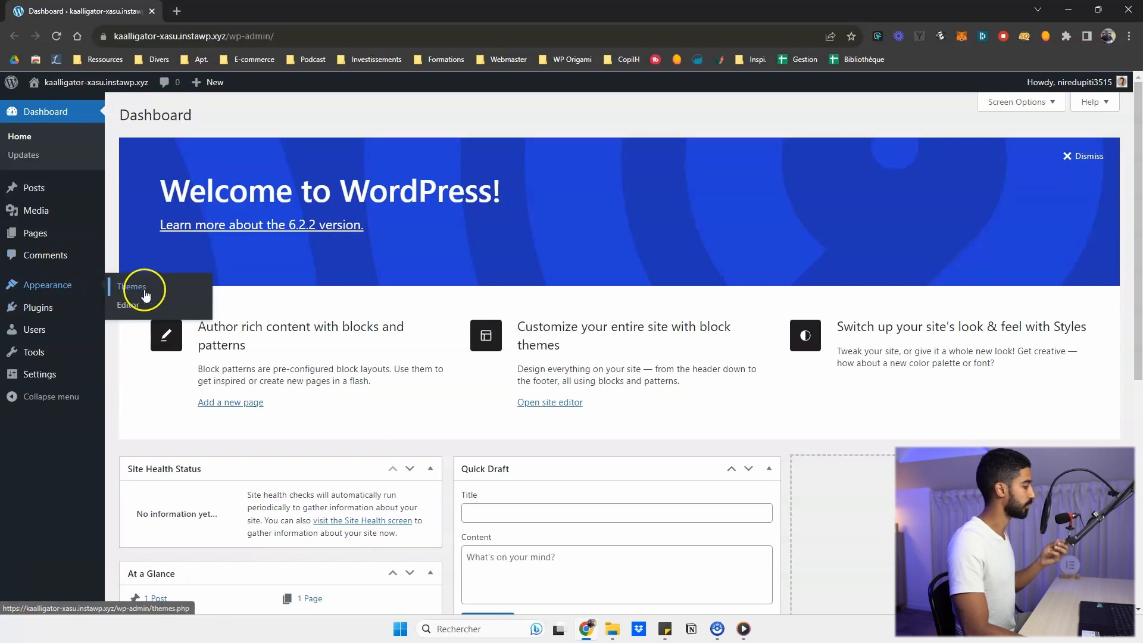
pyautogui.moveTo(138, 300)
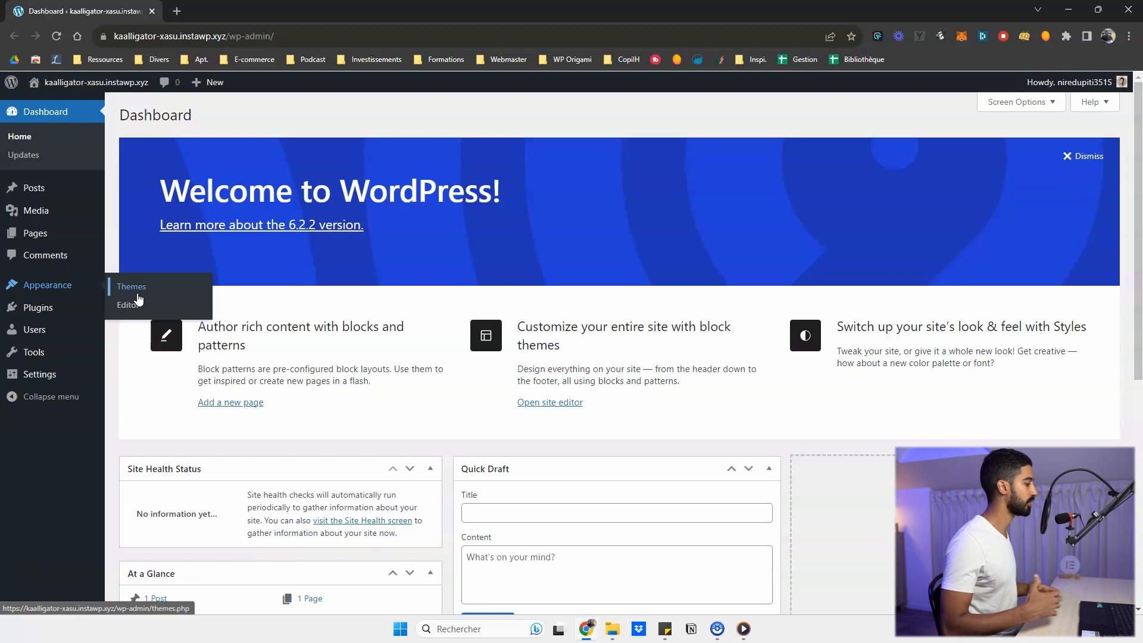
pyautogui.moveTo(136, 293)
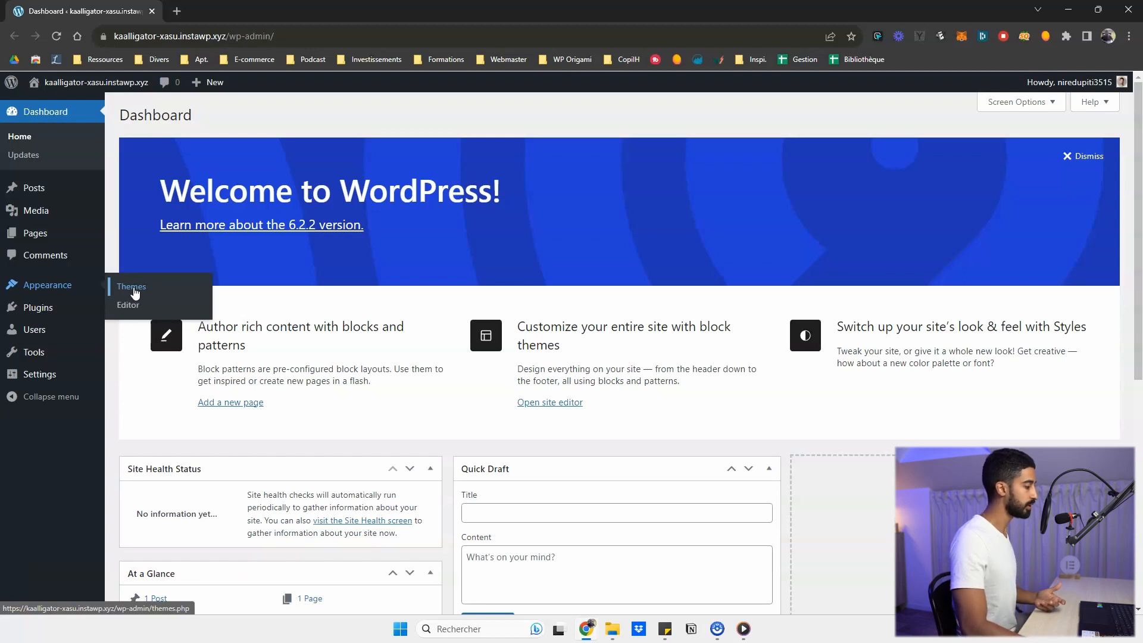
# - Search the Add Themes directory for 'kadence', showing the Kadence theme as installed and active
pyautogui.click(129, 286)
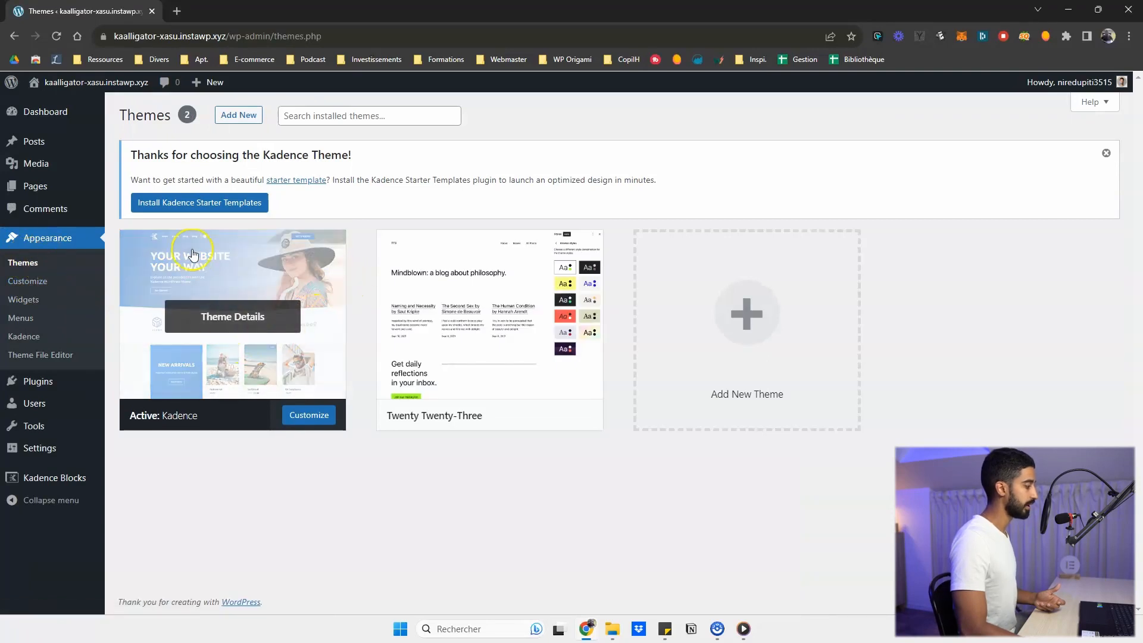
pyautogui.moveTo(218, 165)
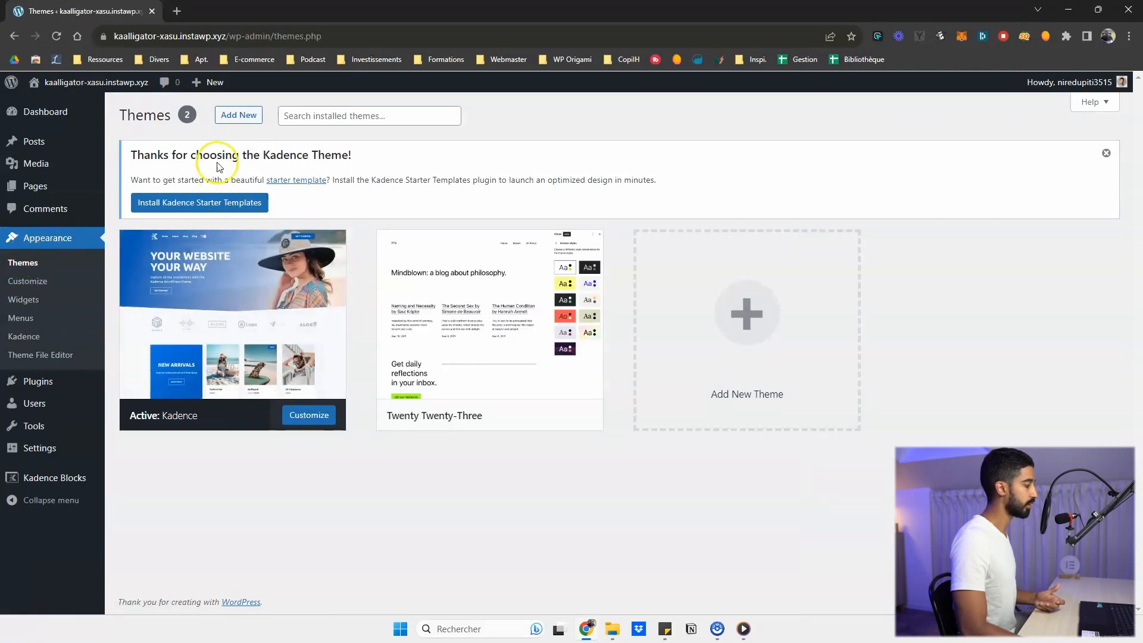
pyautogui.click(238, 114)
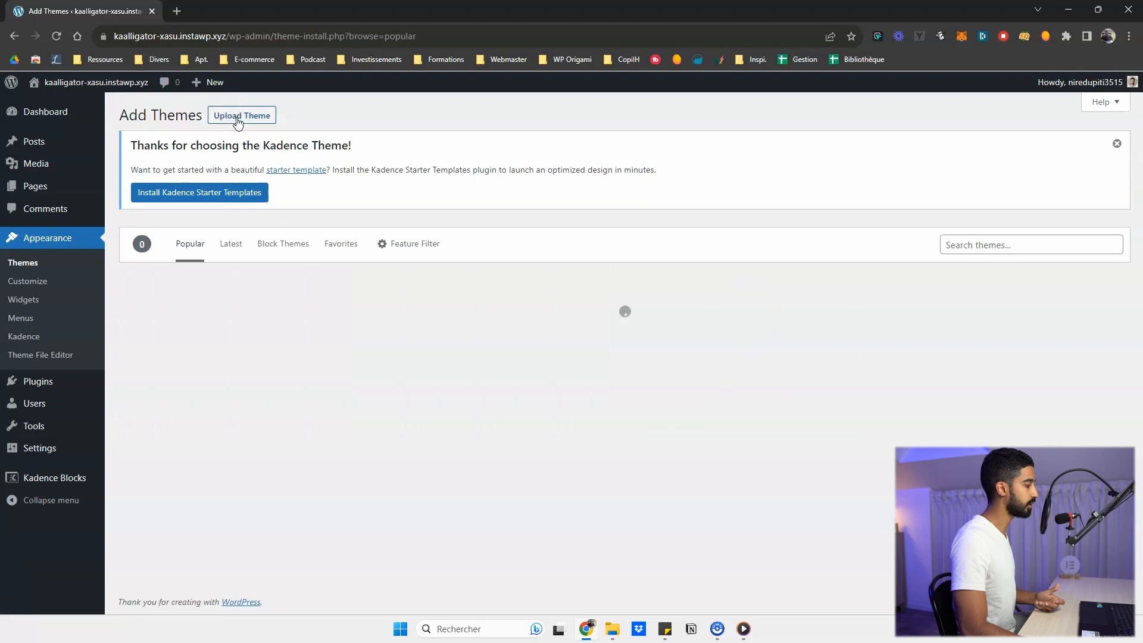
pyautogui.write('kade')
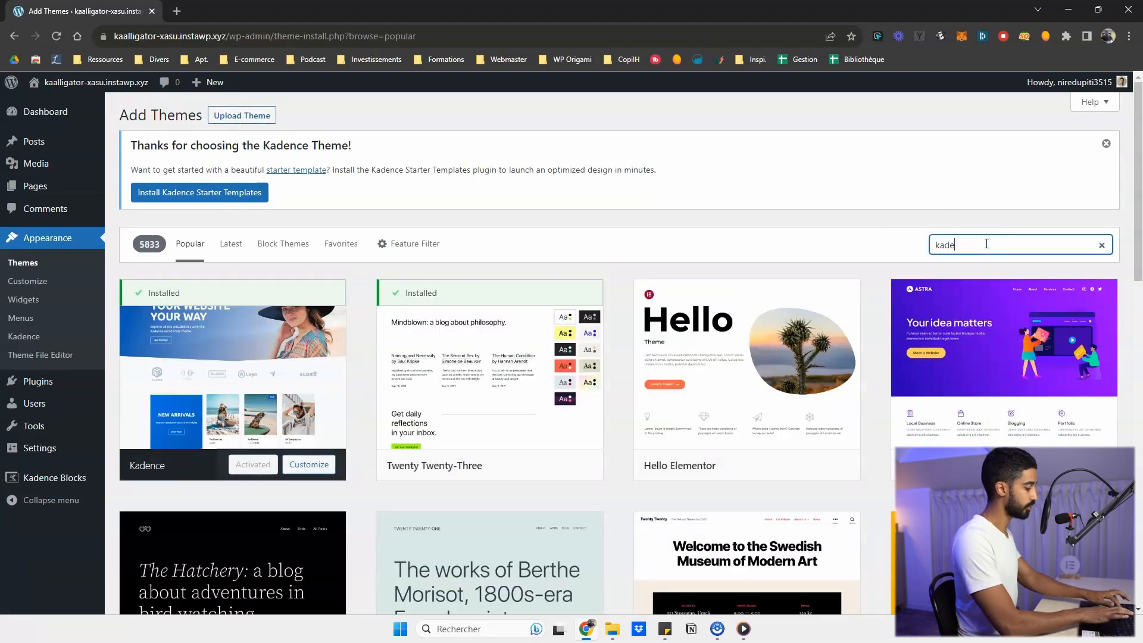
pyautogui.press('Enter')
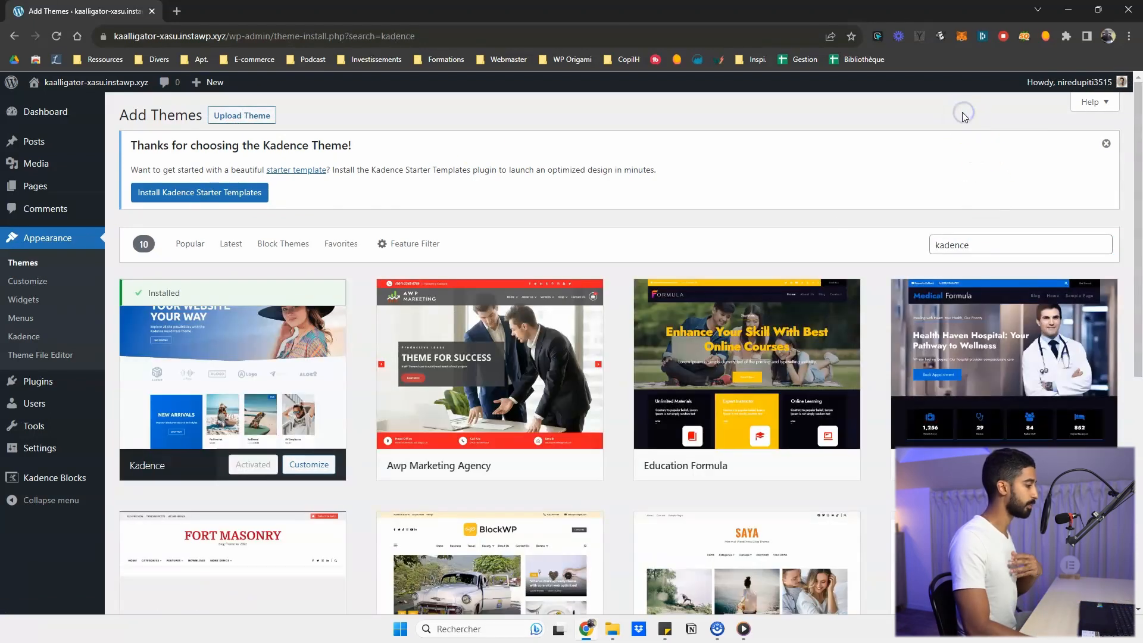
pyautogui.moveTo(262, 429)
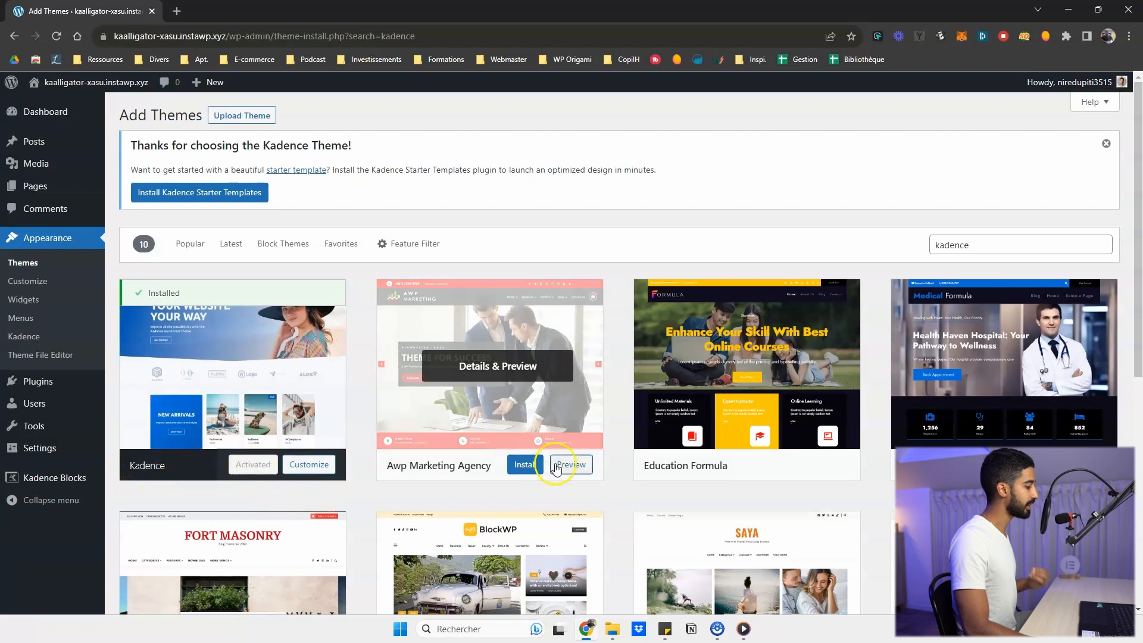
pyautogui.moveTo(172, 393)
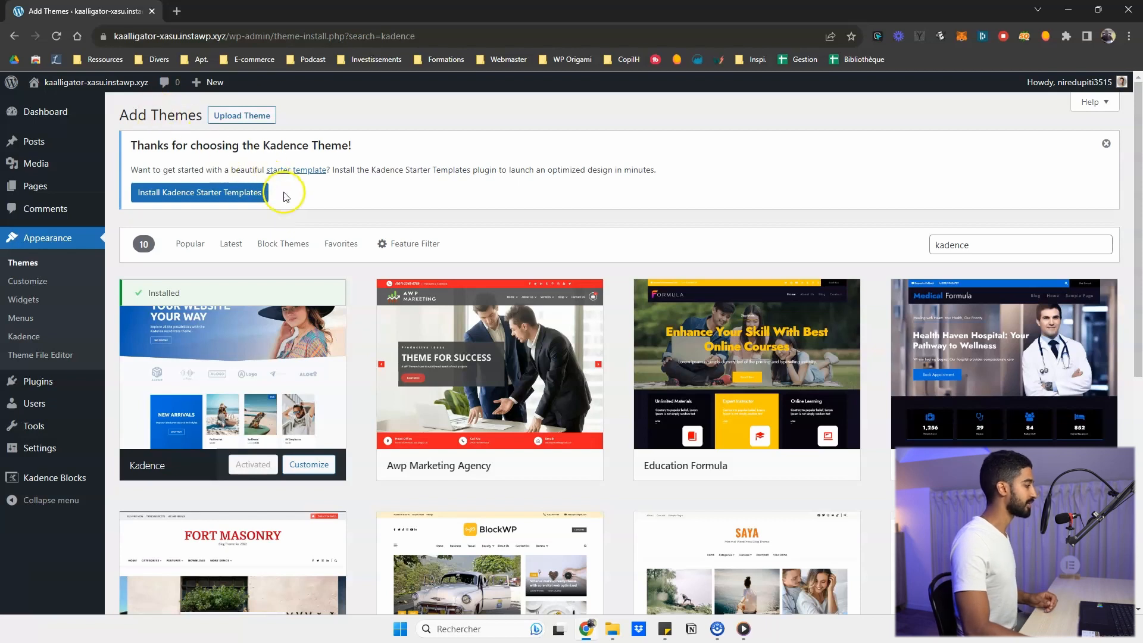
pyautogui.moveTo(190, 116)
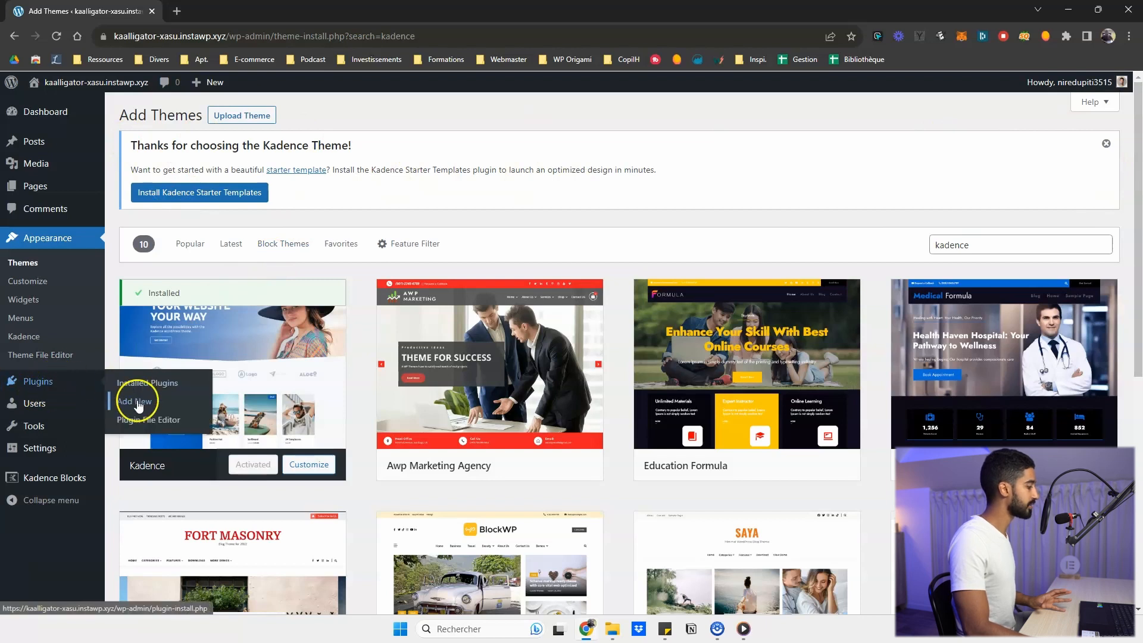
# - Search plugins for 'starter template', then install and activate Starter Templates by Kadence WP
pyautogui.click(136, 400)
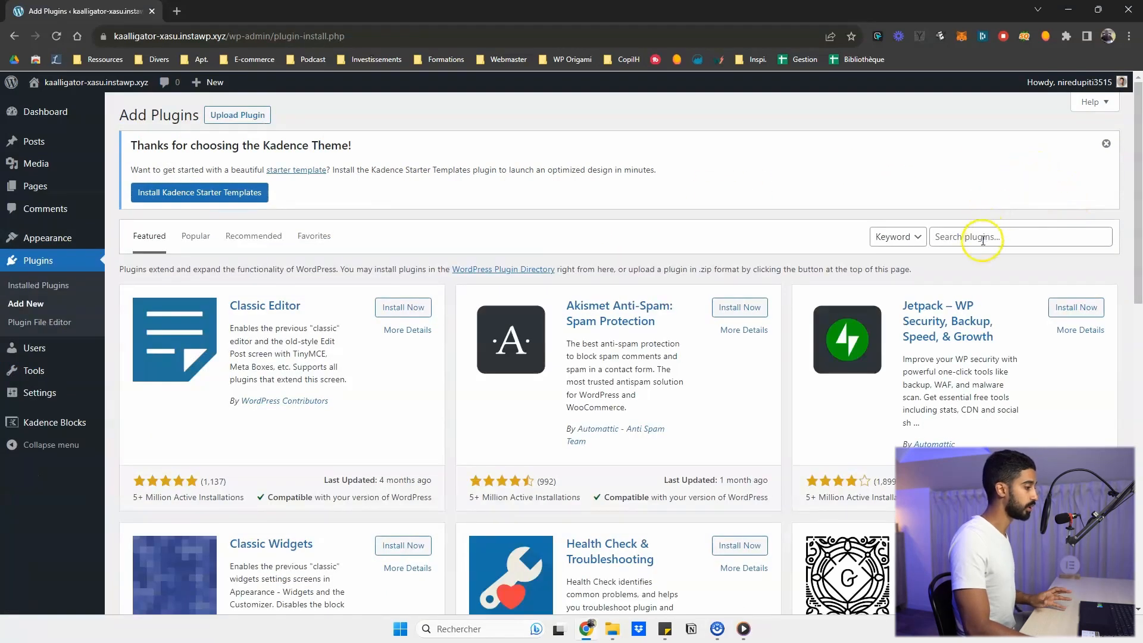
pyautogui.click(984, 236)
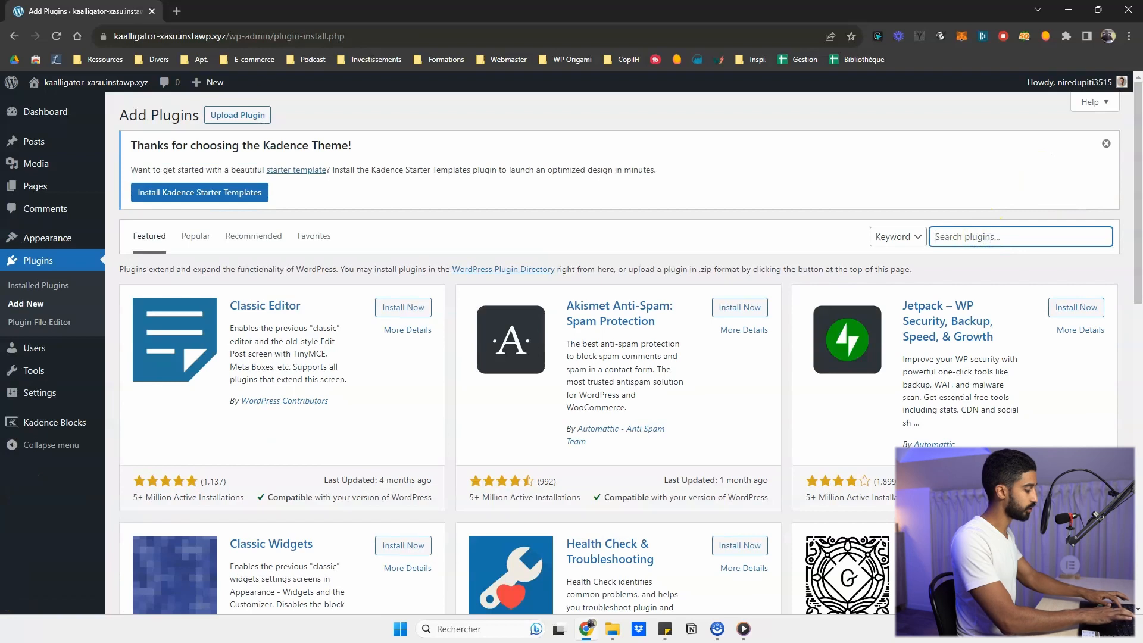
pyautogui.write('starter template')
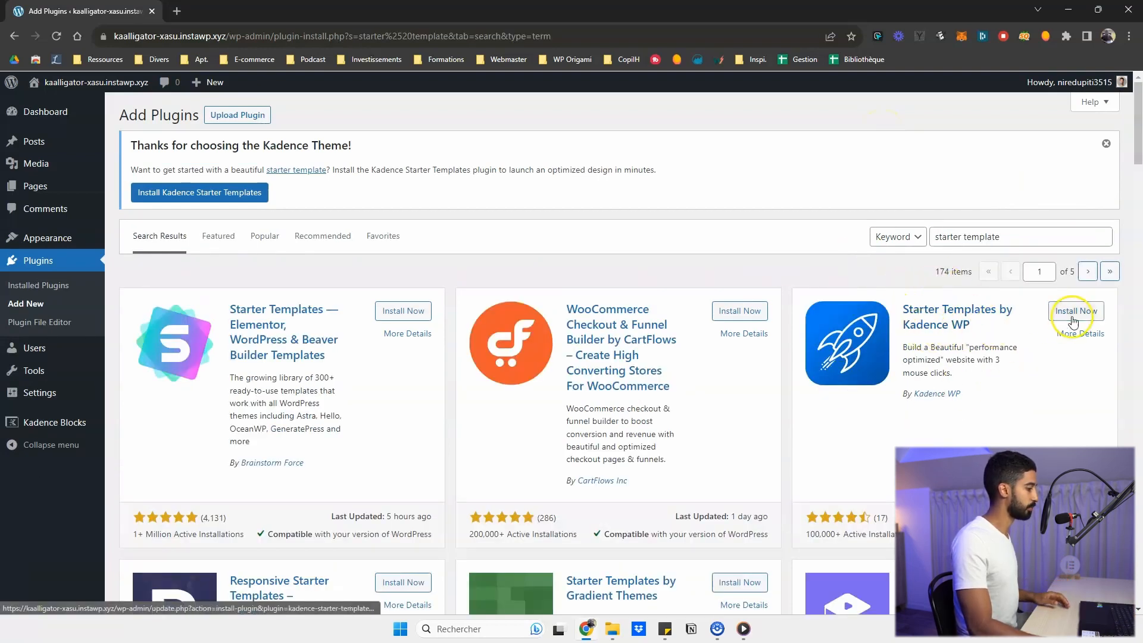
pyautogui.click(1074, 311)
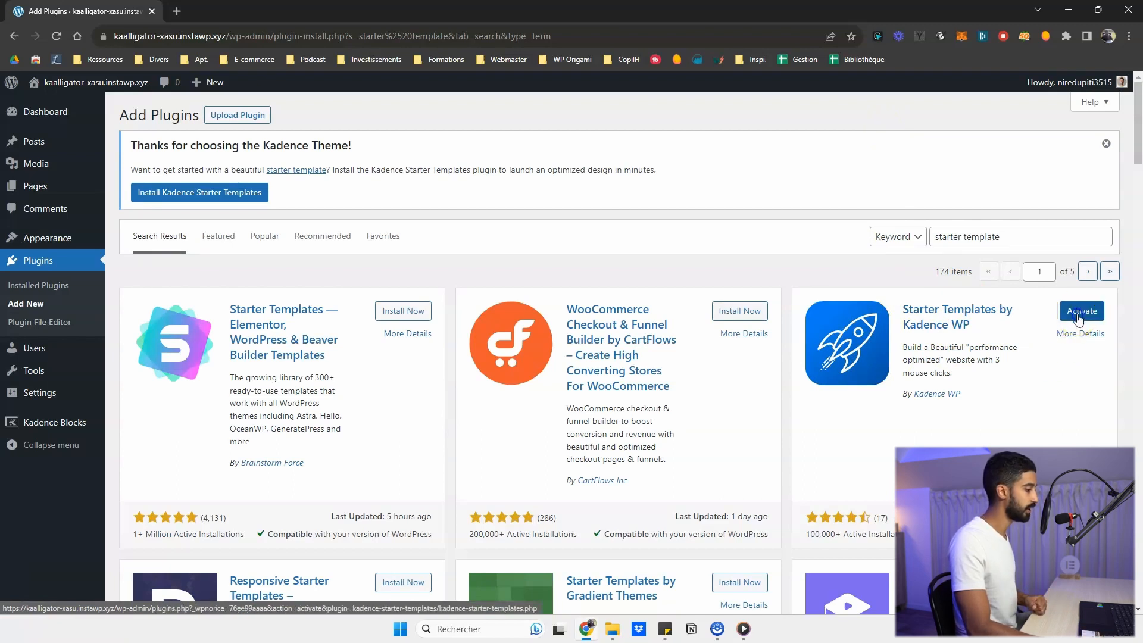
pyautogui.click(1081, 311)
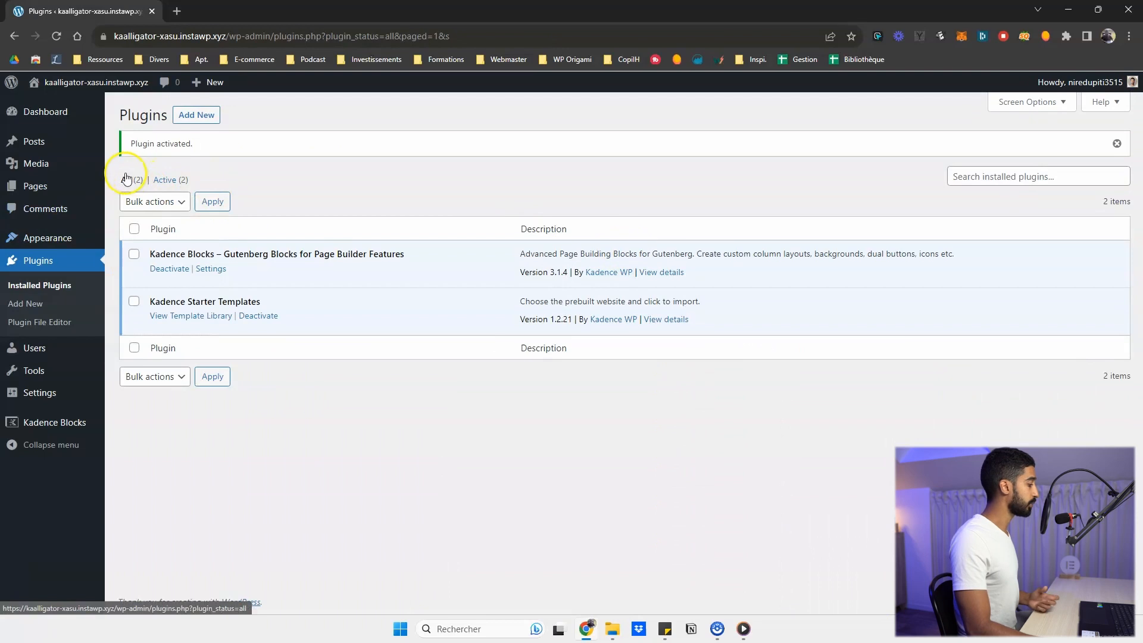
pyautogui.moveTo(47, 237)
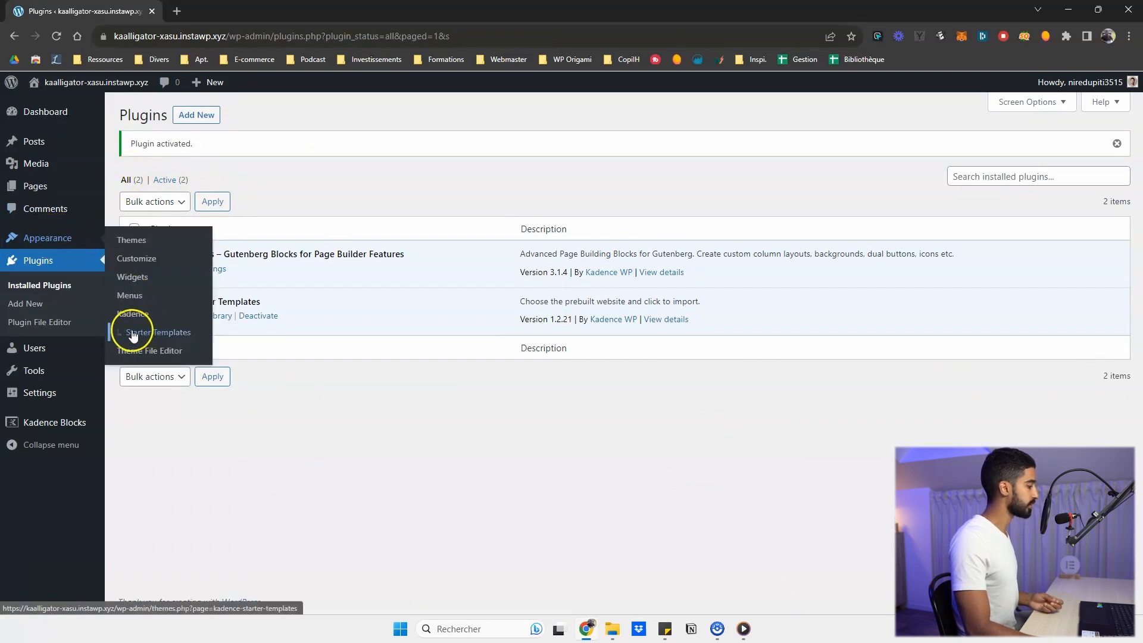
pyautogui.moveTo(367, 278)
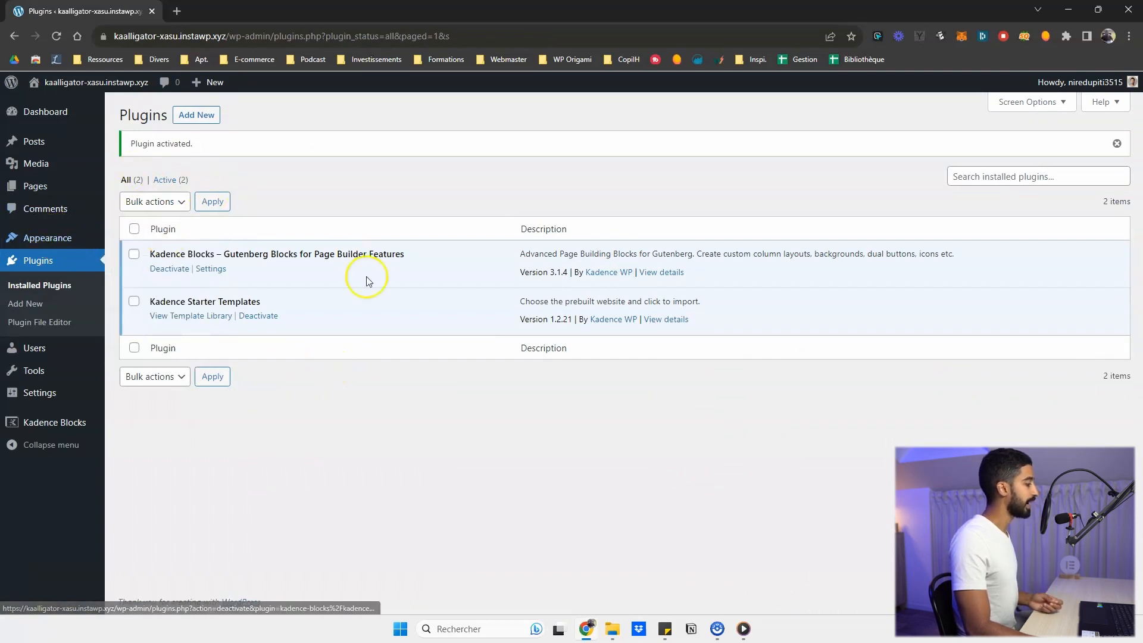
pyautogui.moveTo(245, 228)
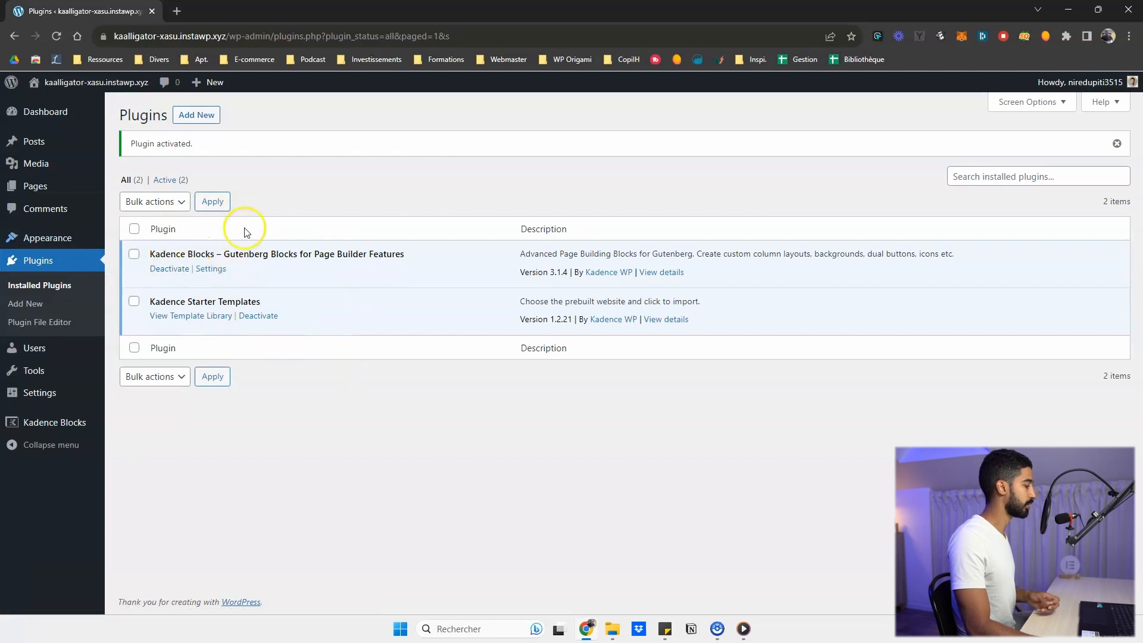
pyautogui.moveTo(149, 257)
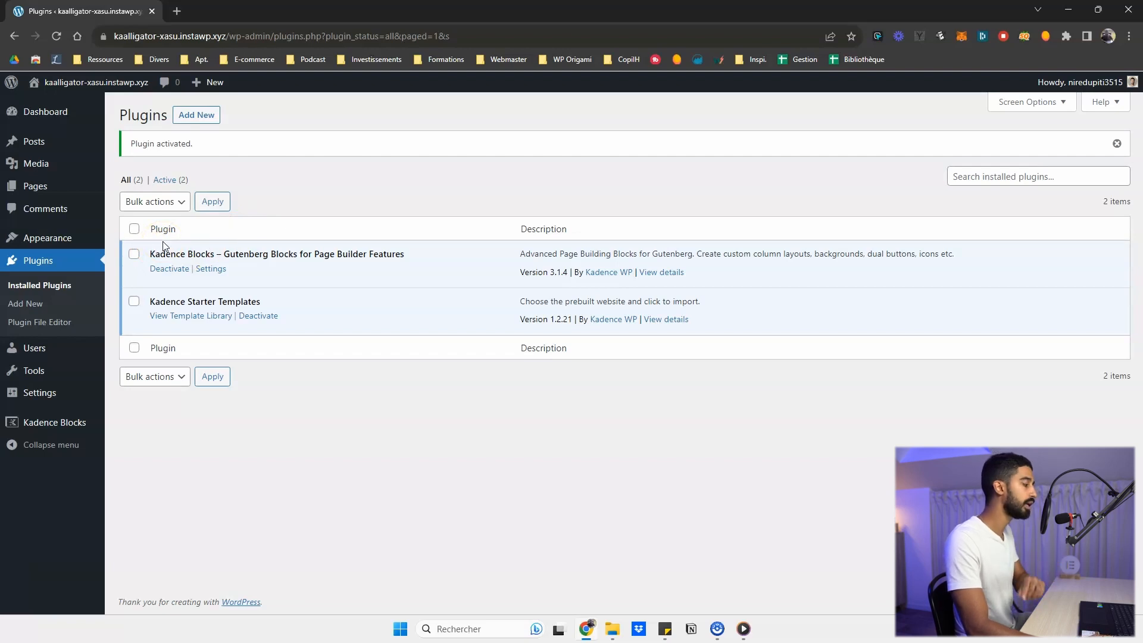
pyautogui.moveTo(48, 237)
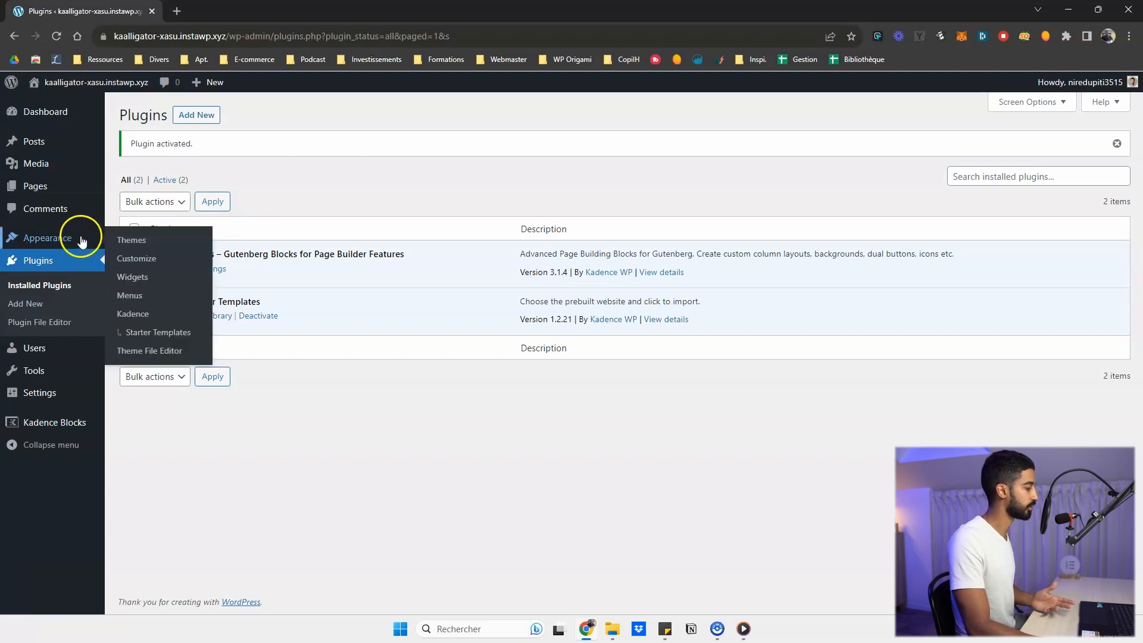
pyautogui.moveTo(135, 258)
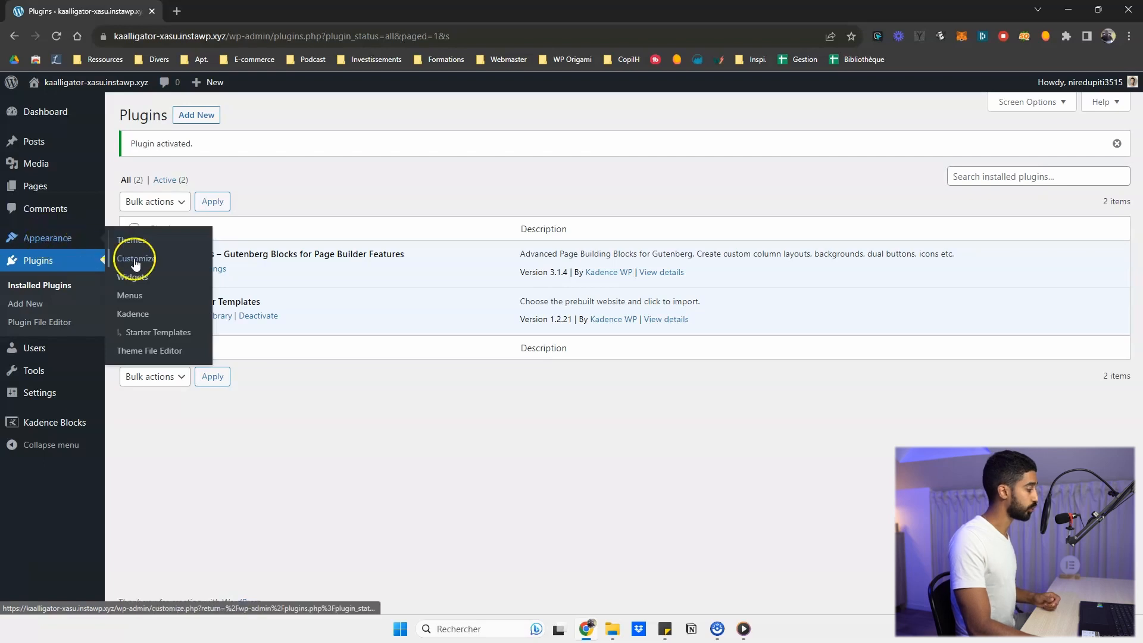
# - Show the Kadence Starter Templates library filtered to Free Only templates
pyautogui.click(157, 332)
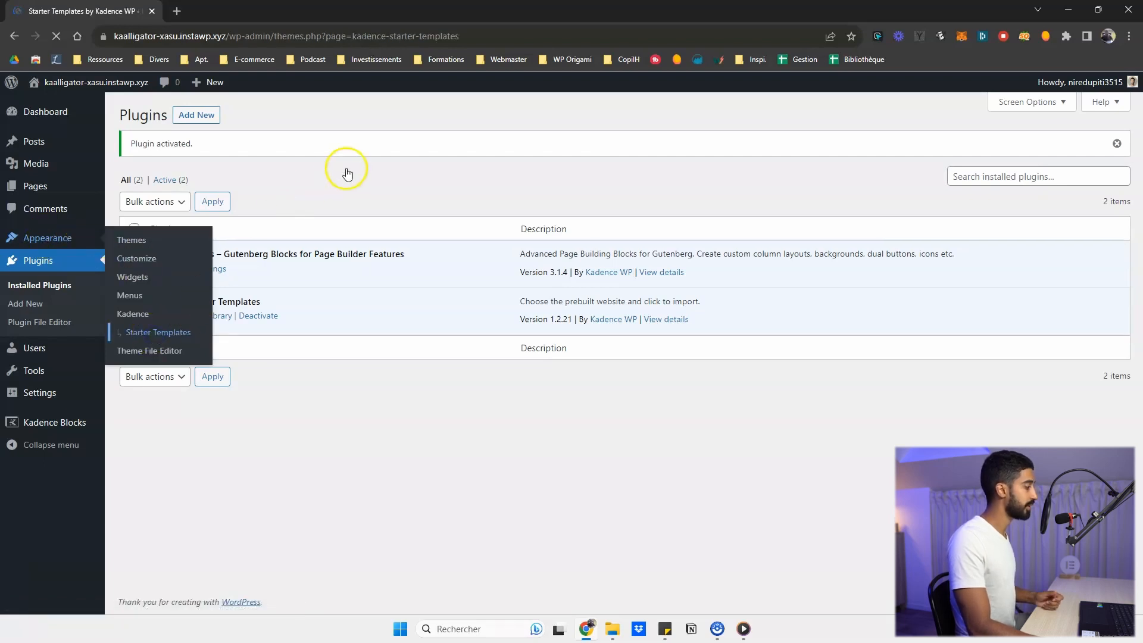
pyautogui.click(157, 332)
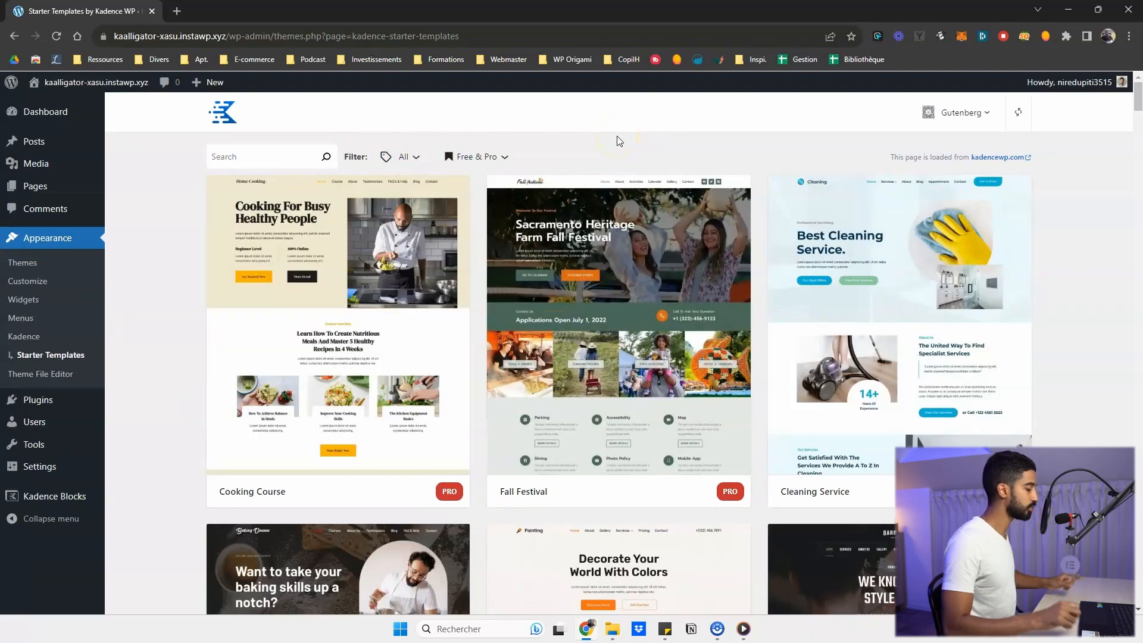
pyautogui.moveTo(454, 179)
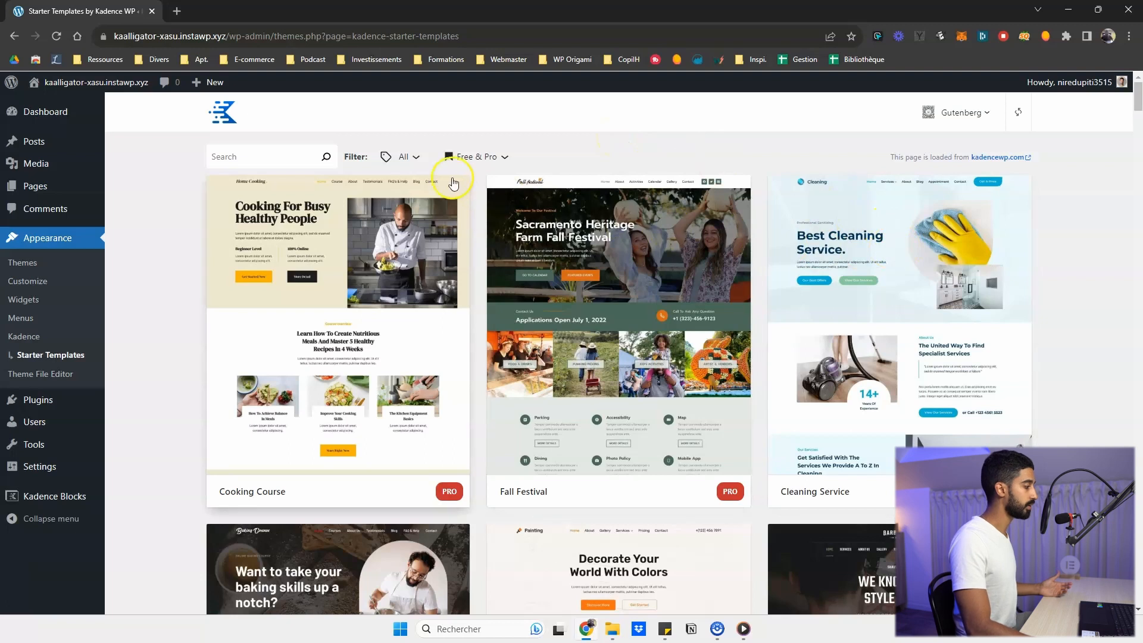
pyautogui.moveTo(483, 158)
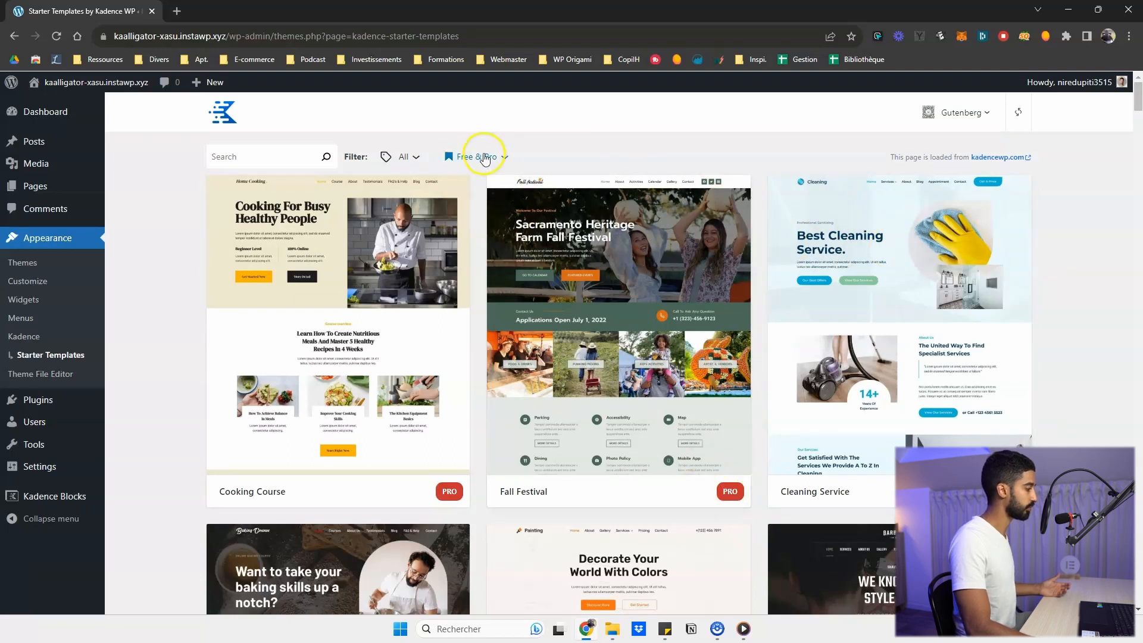
pyautogui.click(447, 241)
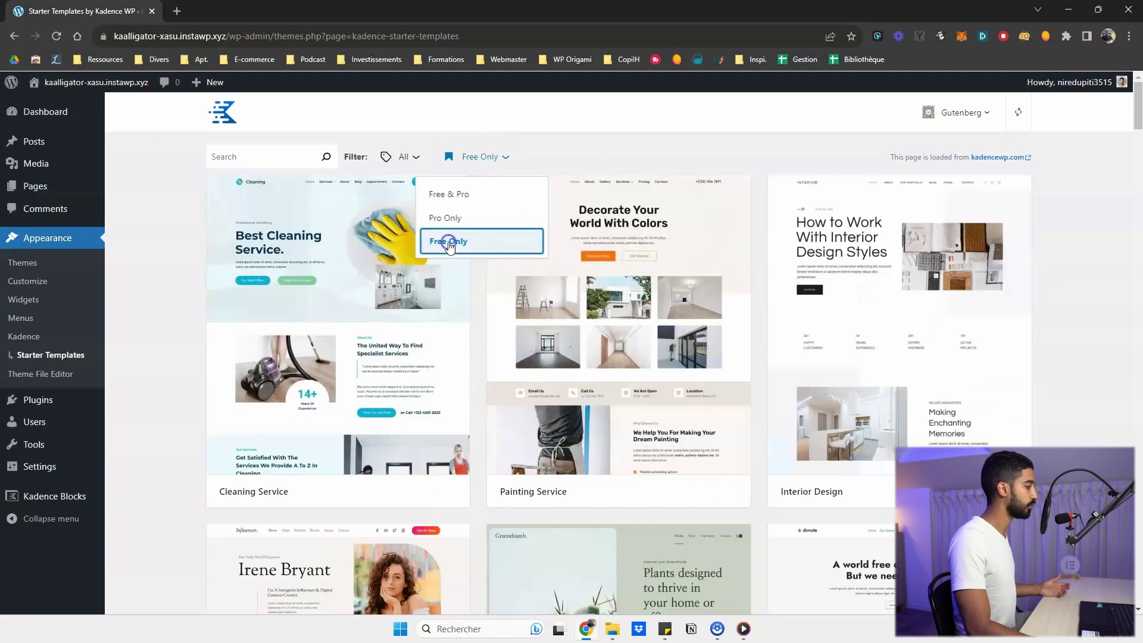
pyautogui.click(446, 240)
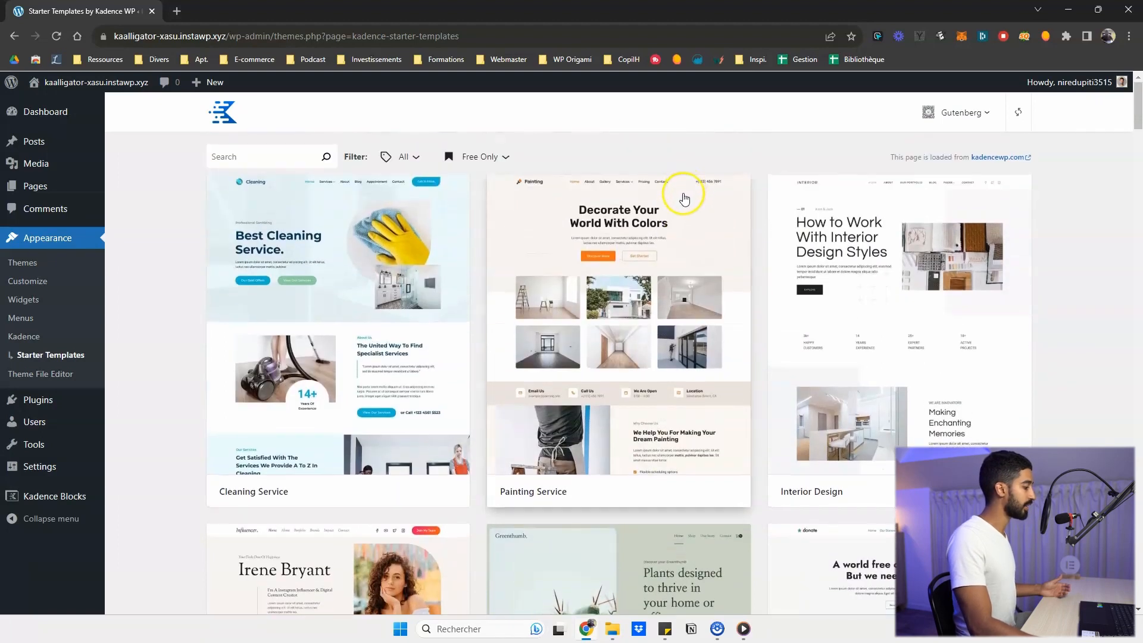
pyautogui.moveTo(688, 211)
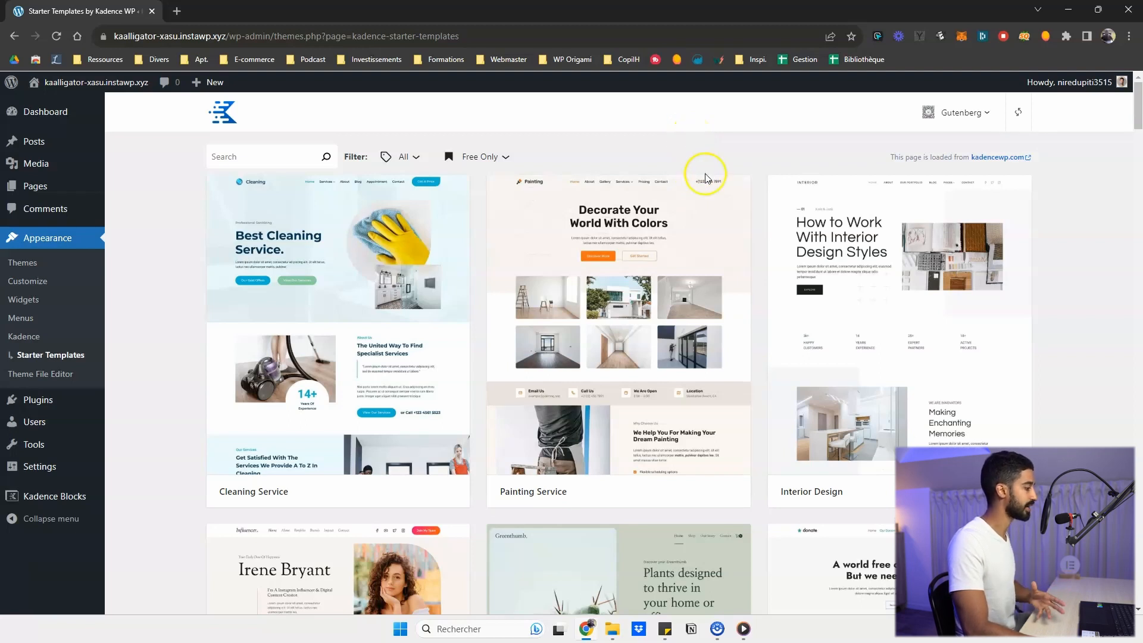
pyautogui.moveTo(862, 288)
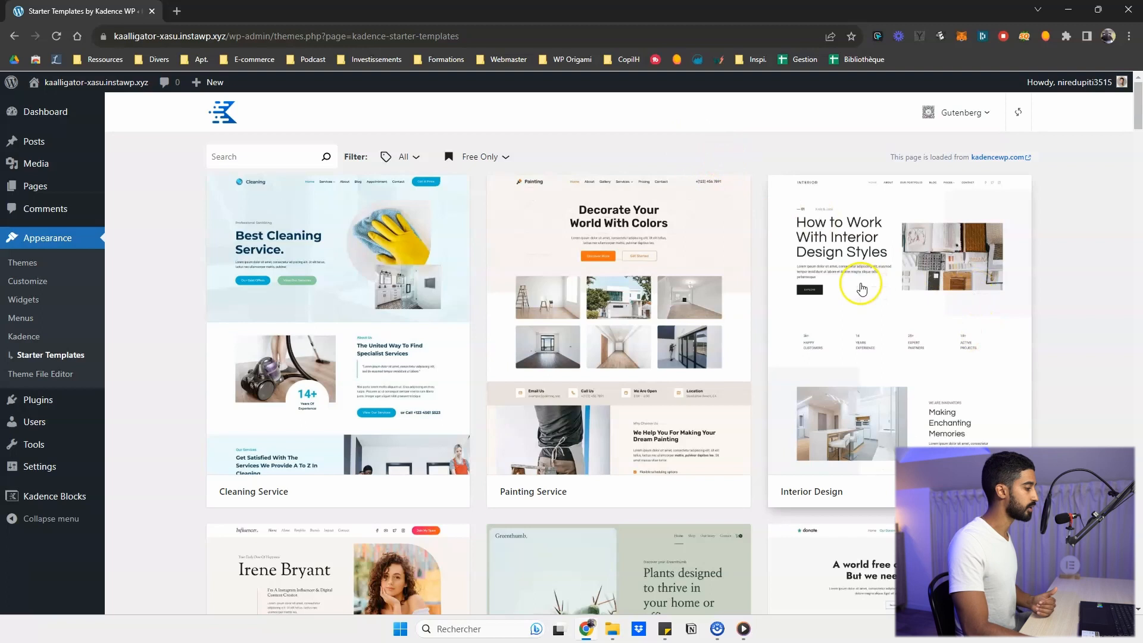
pyautogui.moveTo(843, 313)
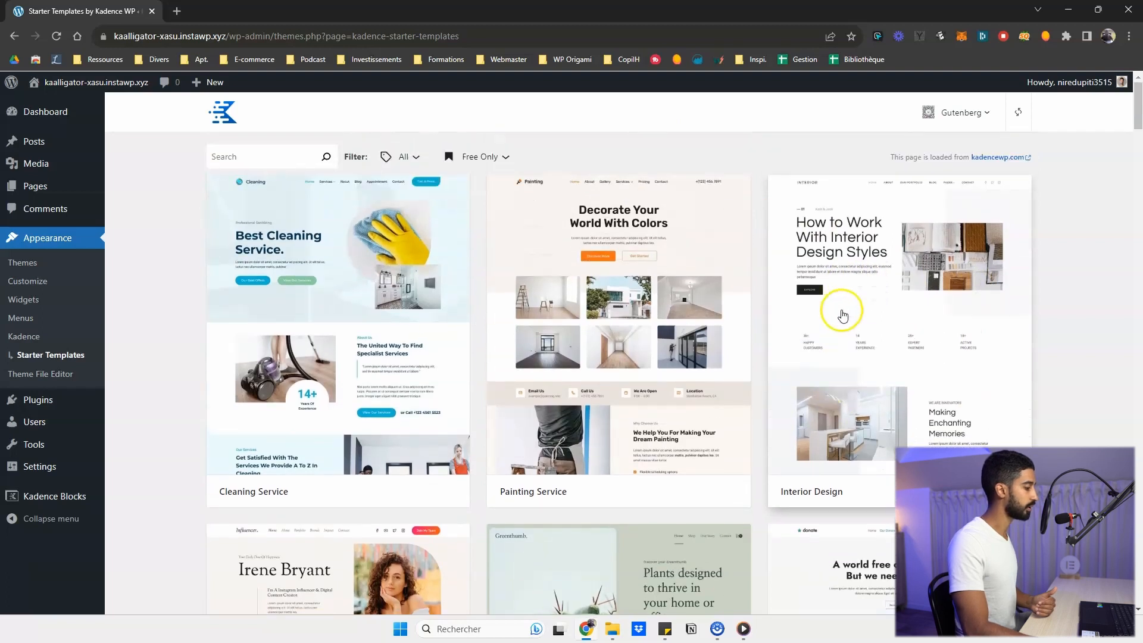
# - Preview the Interior Design starter template with its color, font and import options
pyautogui.click(842, 315)
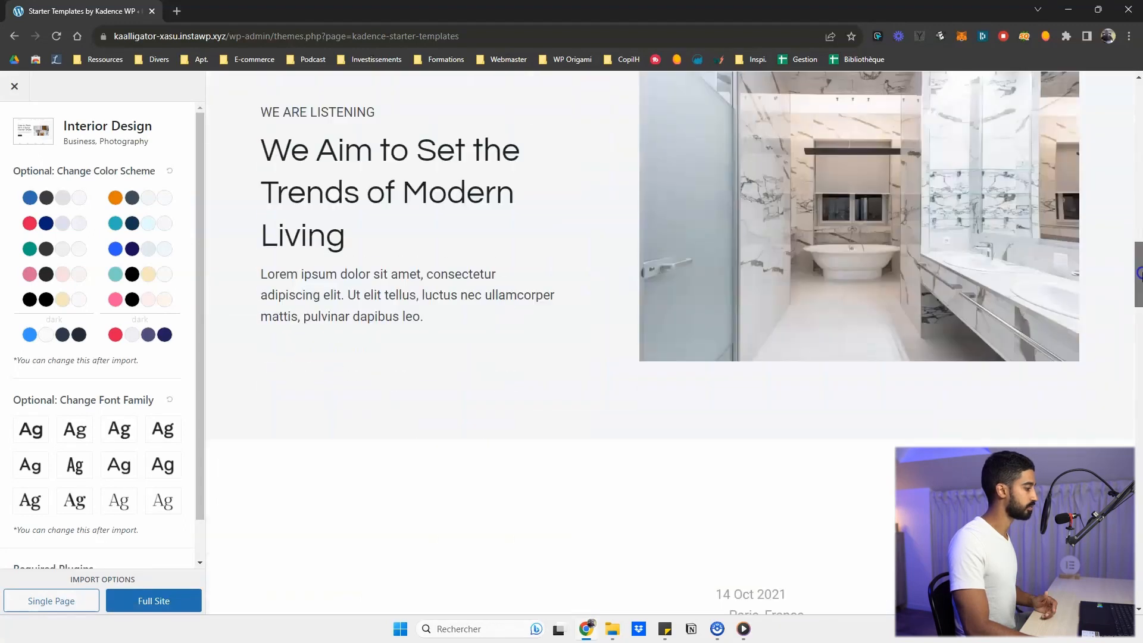
pyautogui.scroll(-3)
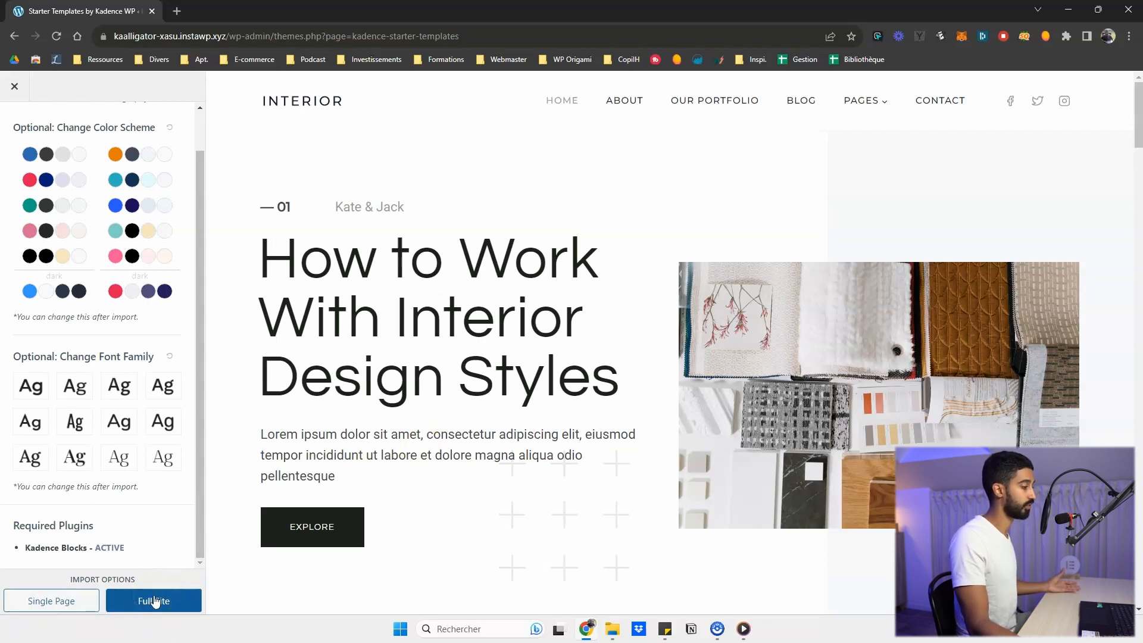
# - Import the Interior Design template as a Full Site via Skip, Start Importing
pyautogui.click(154, 600)
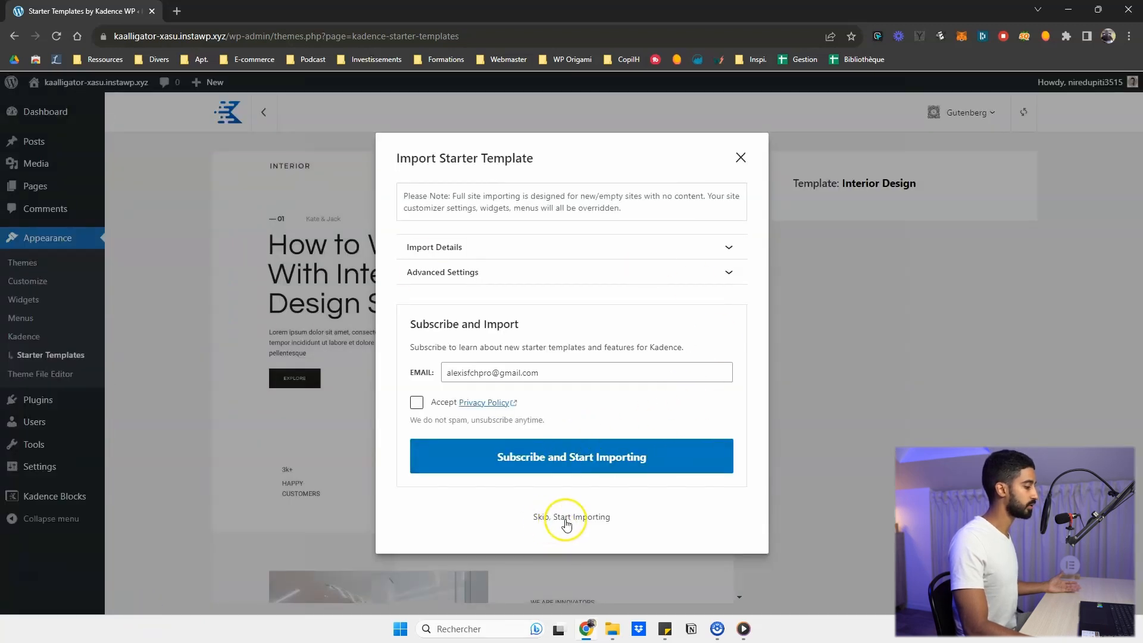
pyautogui.click(571, 517)
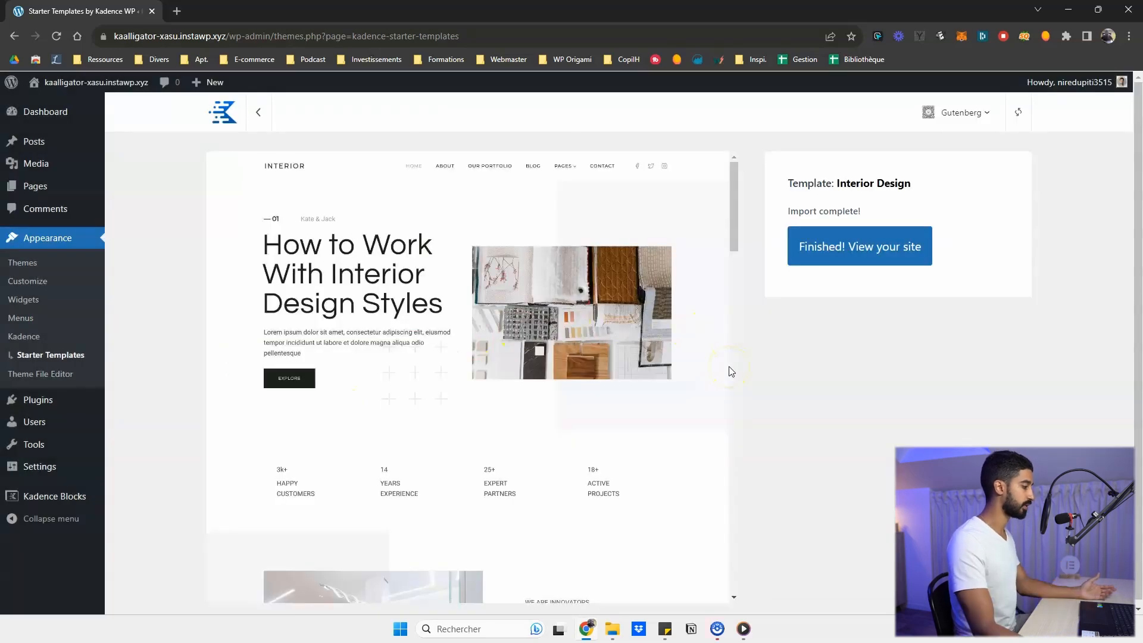
# - View the finished imported site and scroll through its Blog page
pyautogui.click(886, 247)
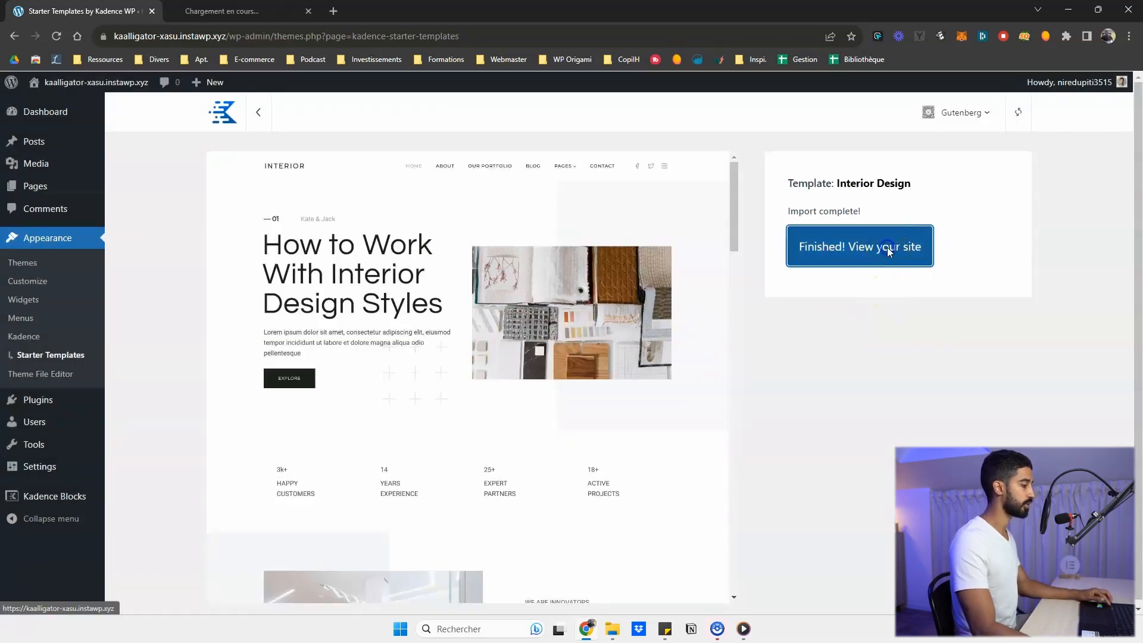
pyautogui.click(859, 245)
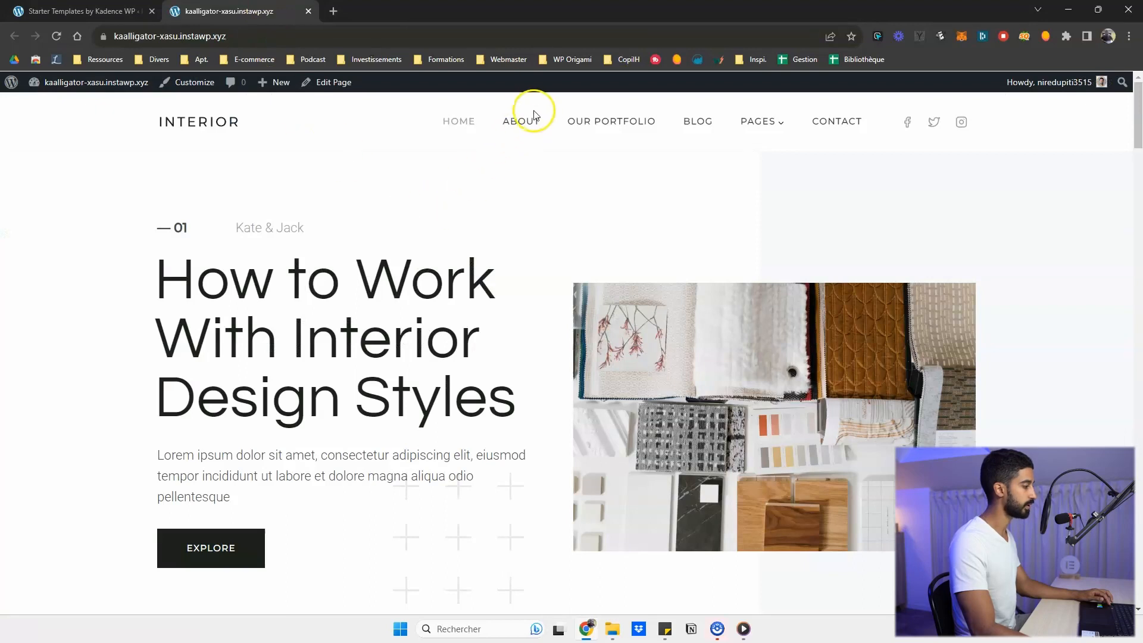
pyautogui.click(520, 121)
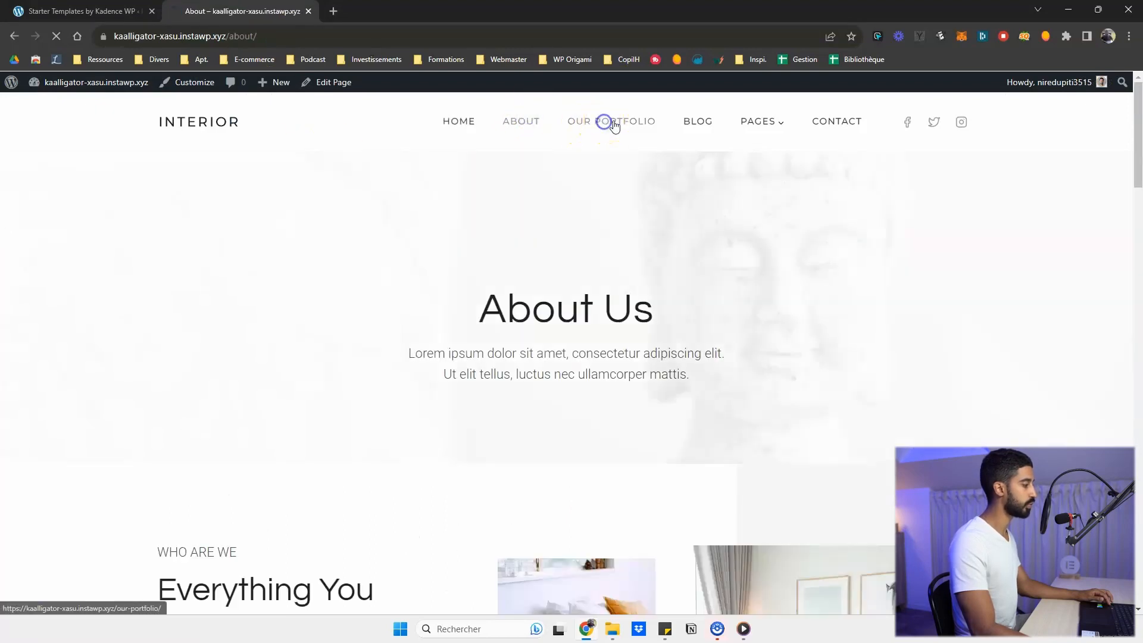
pyautogui.click(698, 122)
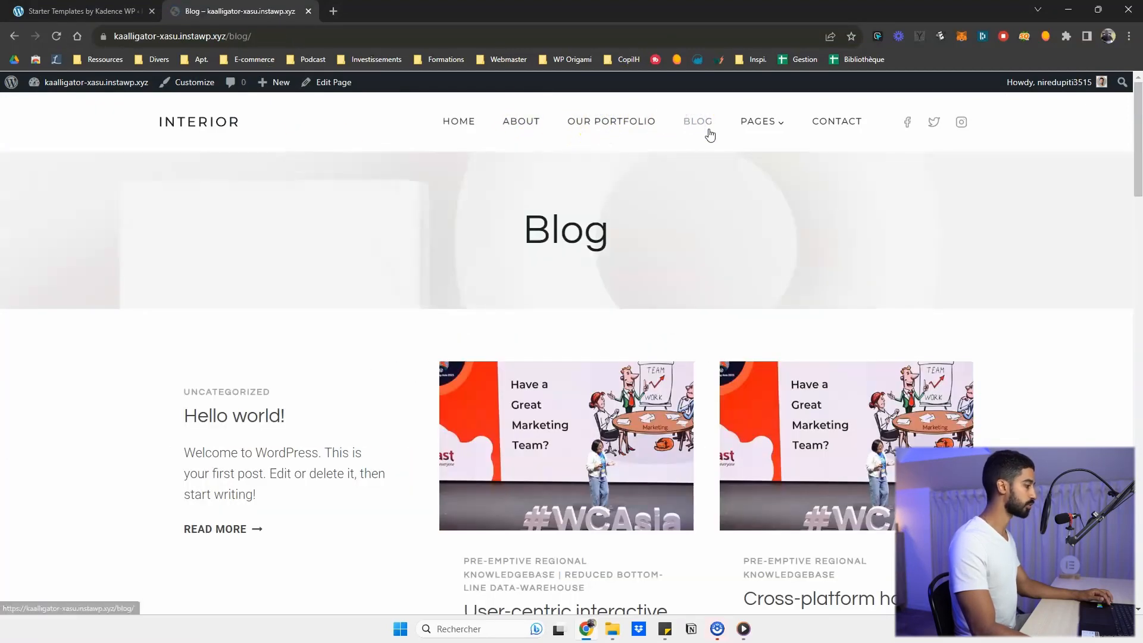
pyautogui.scroll(-3)
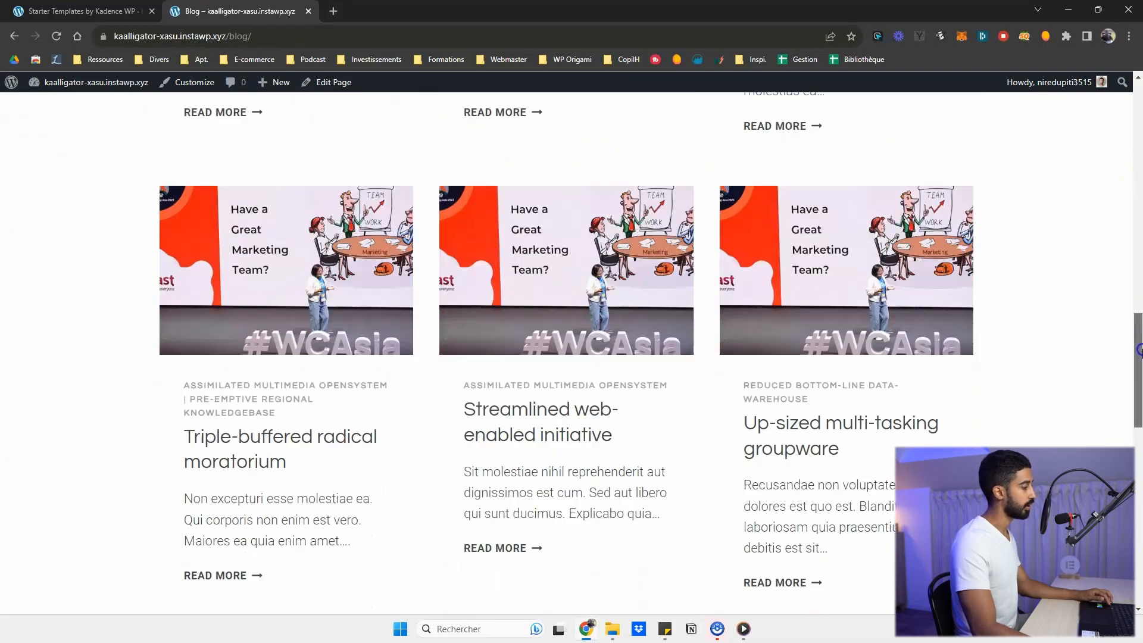
pyautogui.scroll(3)
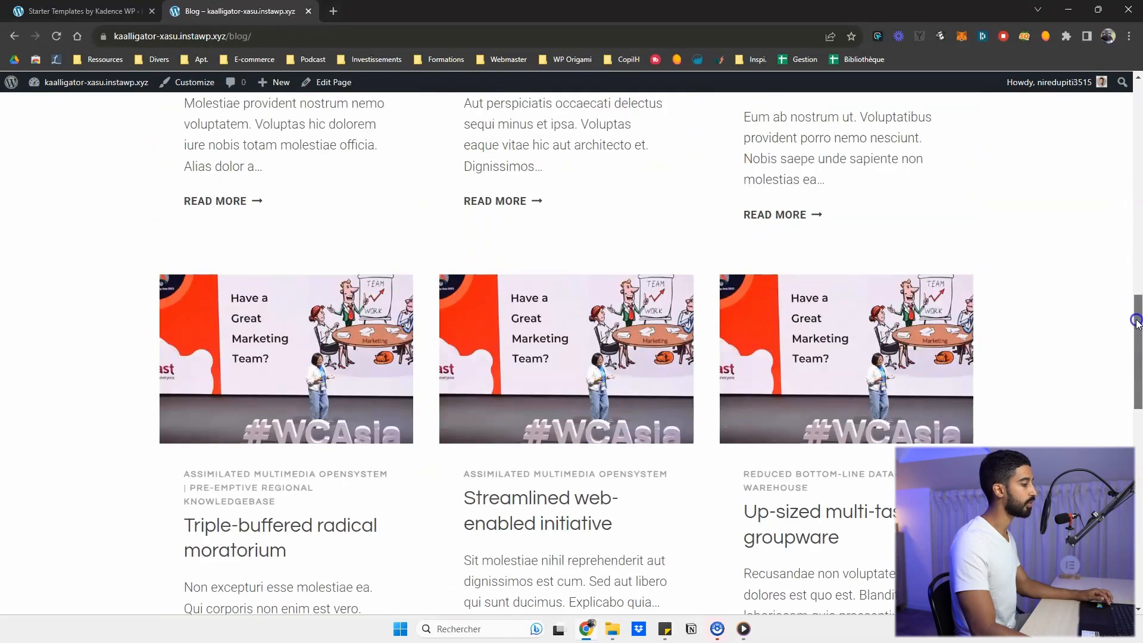
pyautogui.scroll(3)
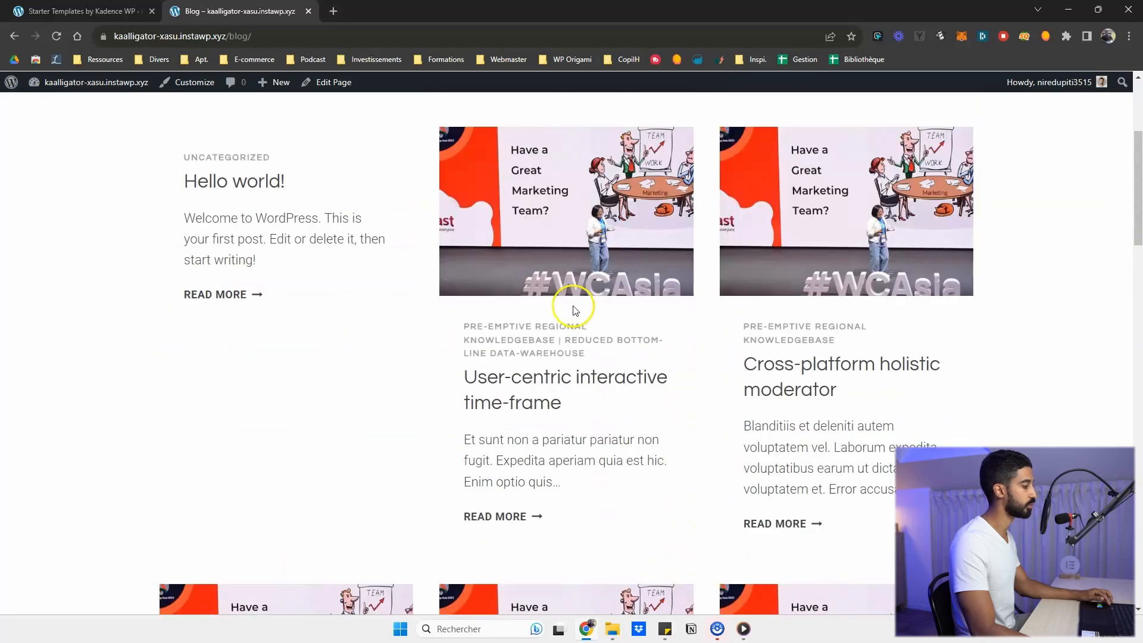
pyautogui.scroll(3)
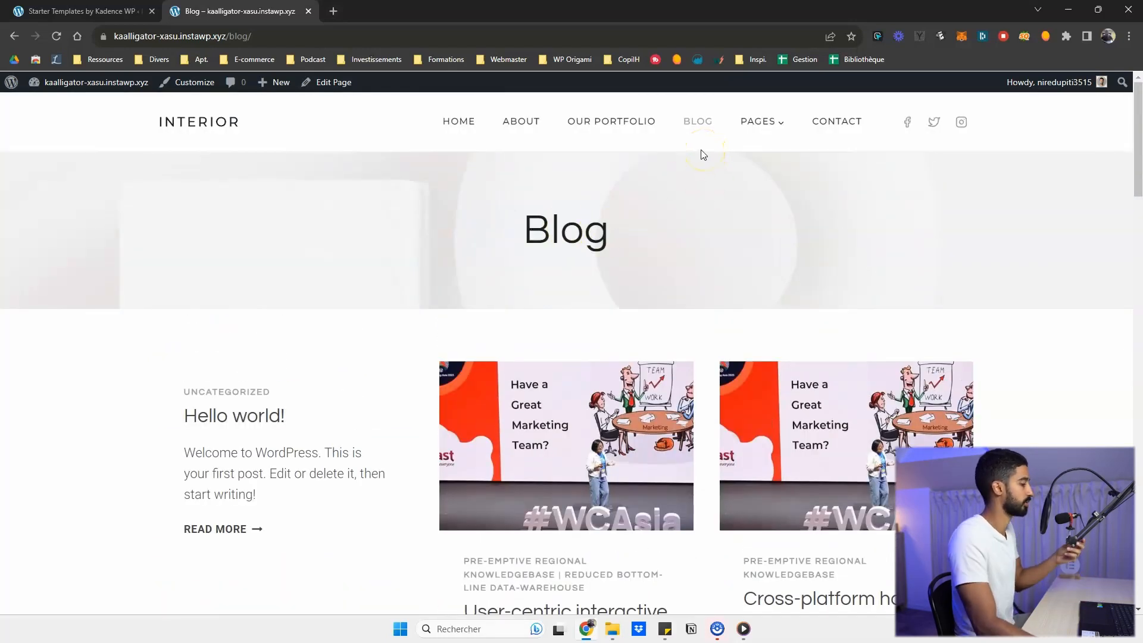
pyautogui.scroll(-3)
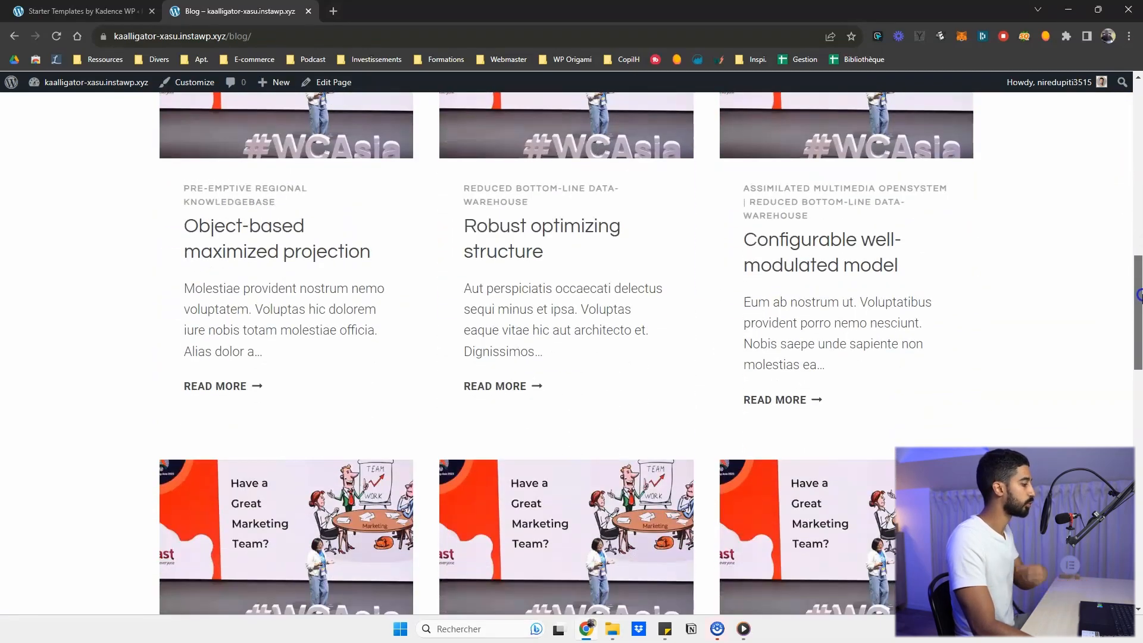
pyautogui.scroll(3)
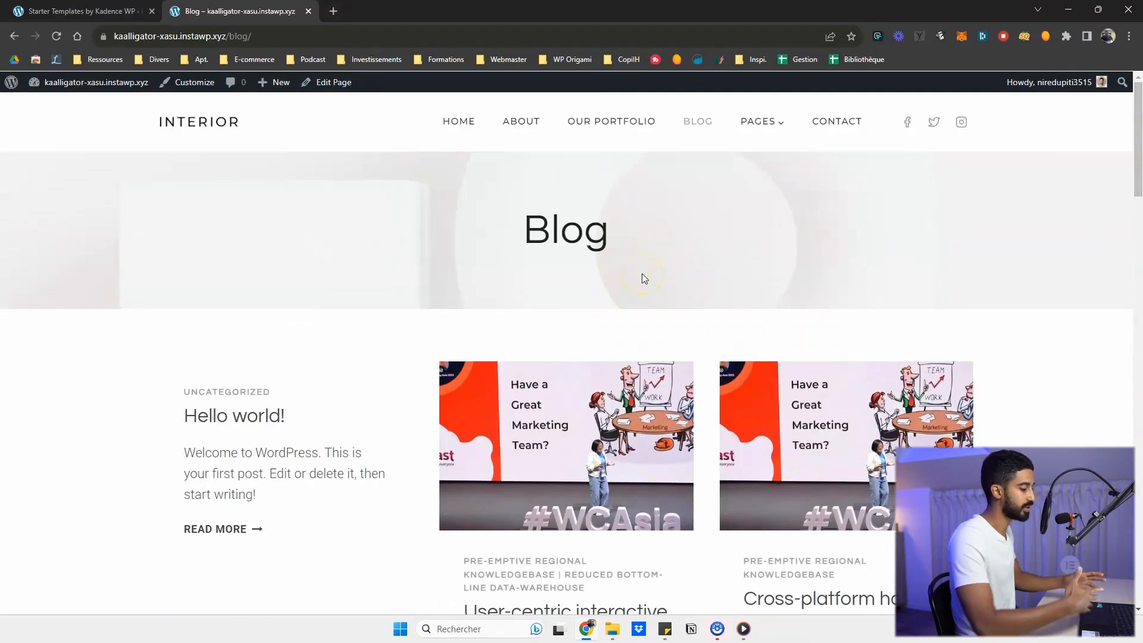
pyautogui.moveTo(626, 128)
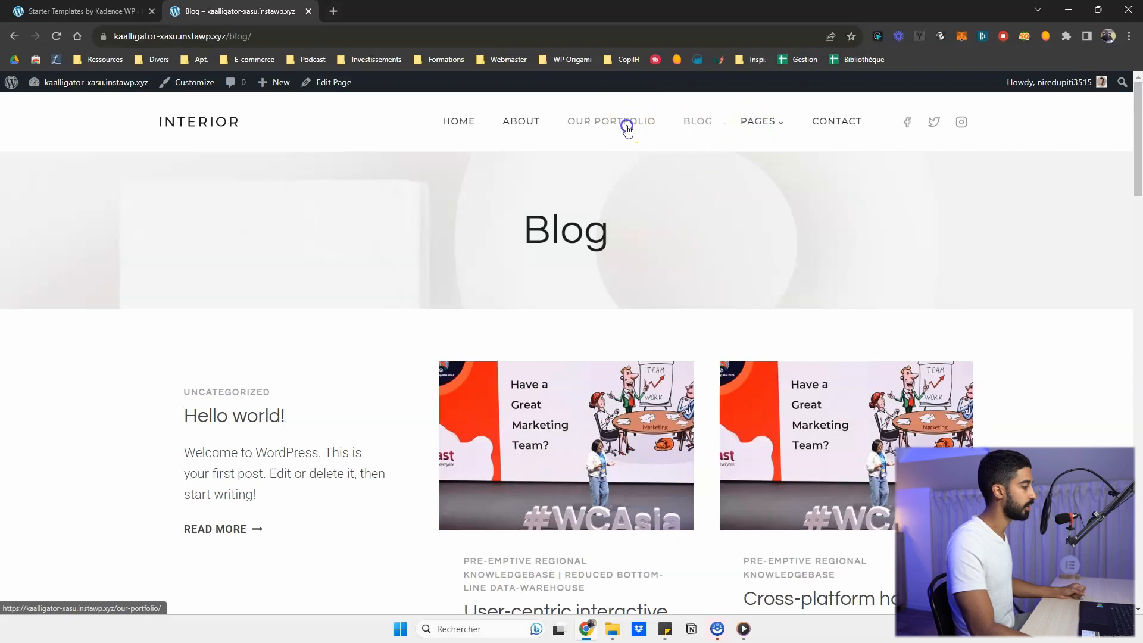
# - Visit the Our Portfolio page, then land on the About Us page
pyautogui.click(624, 127)
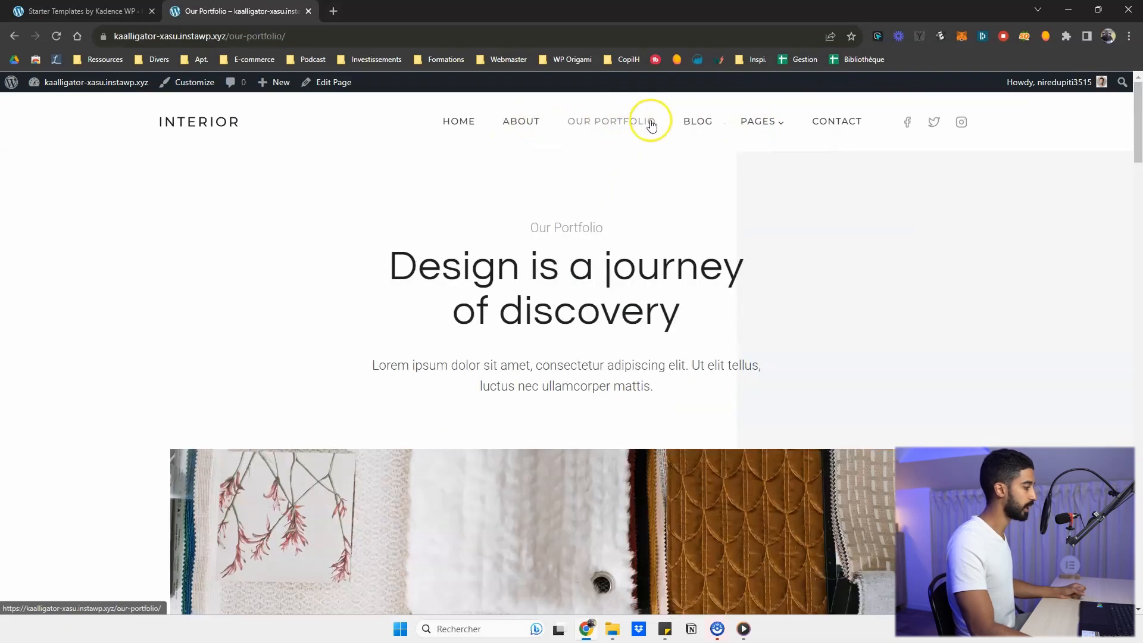
pyautogui.click(521, 121)
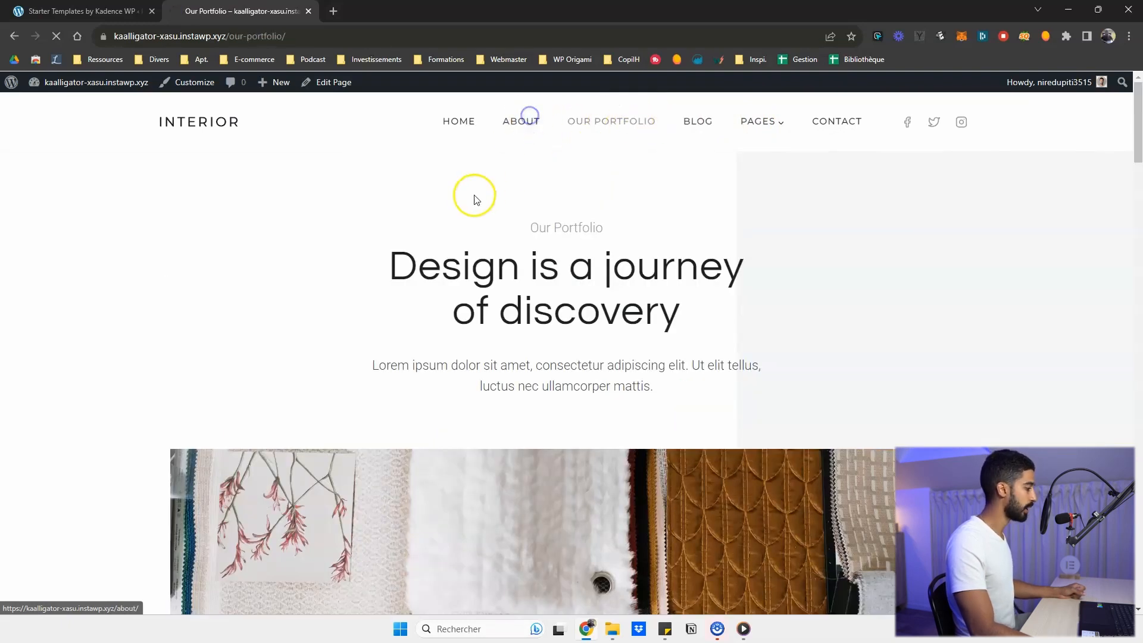
pyautogui.click(519, 121)
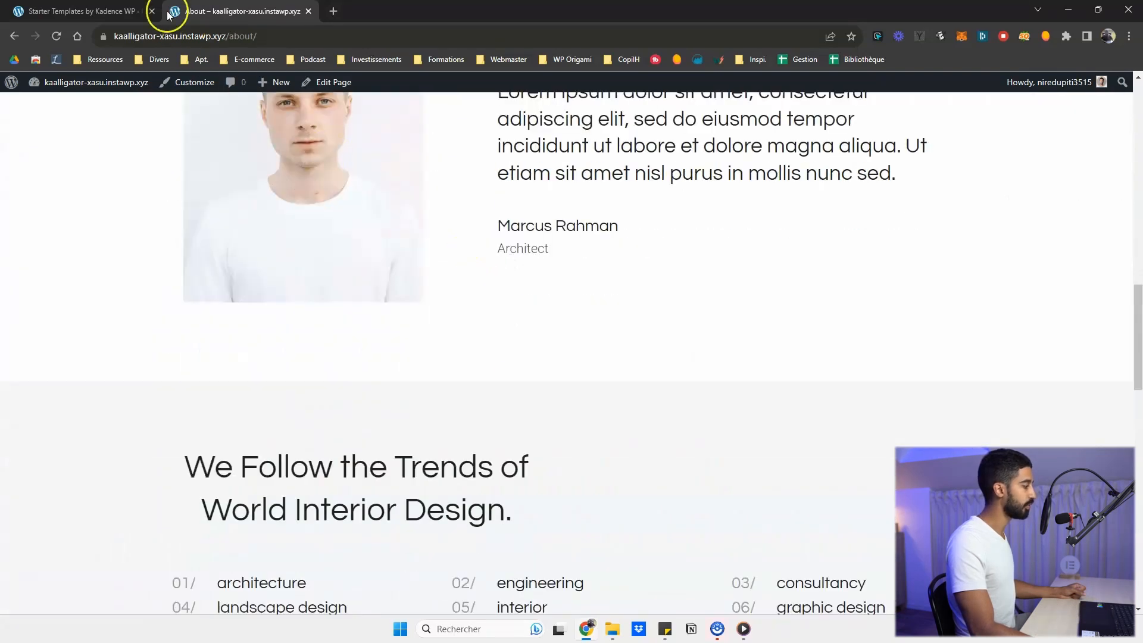
pyautogui.scroll(3)
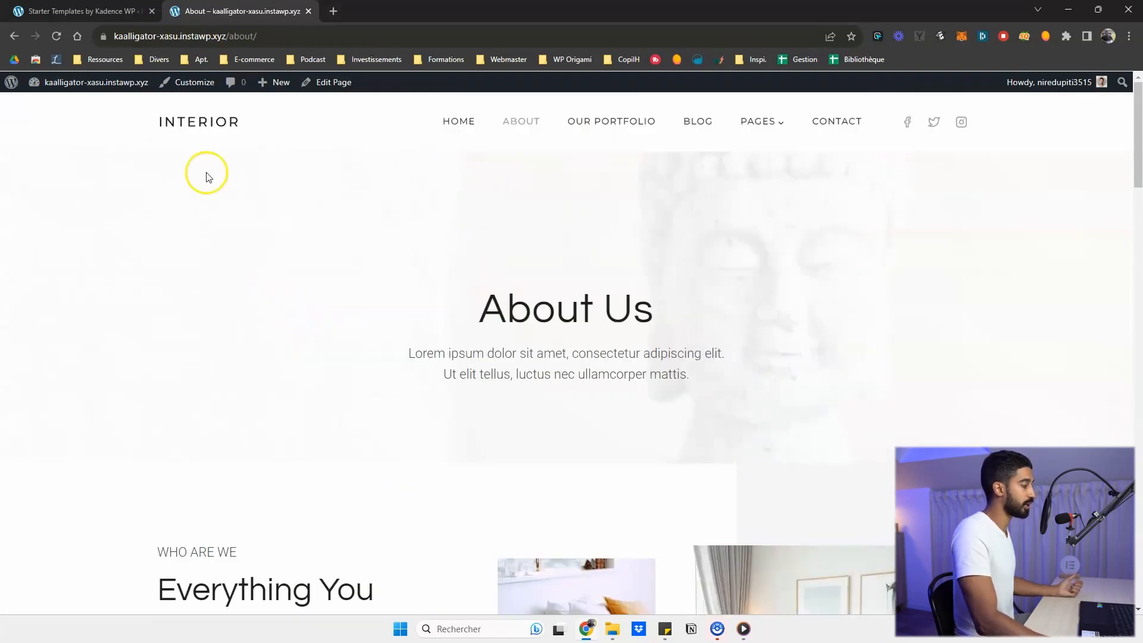
# - Save the Post name permalink structure under Settings > Permalinks and return to the live site tab
pyautogui.click(81, 10)
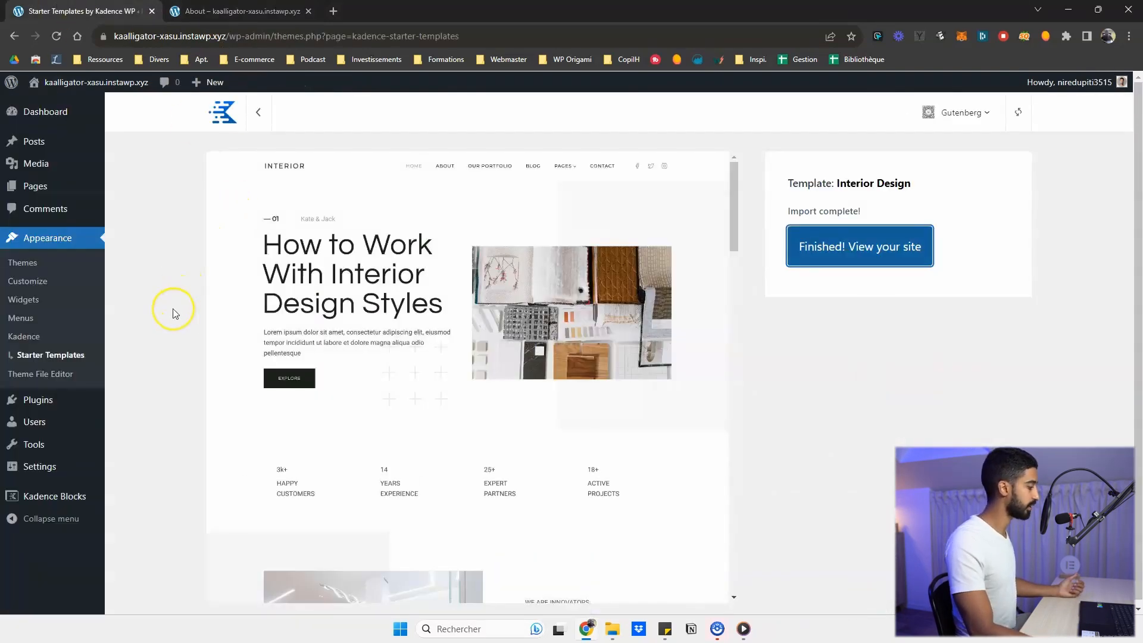
pyautogui.moveTo(169, 393)
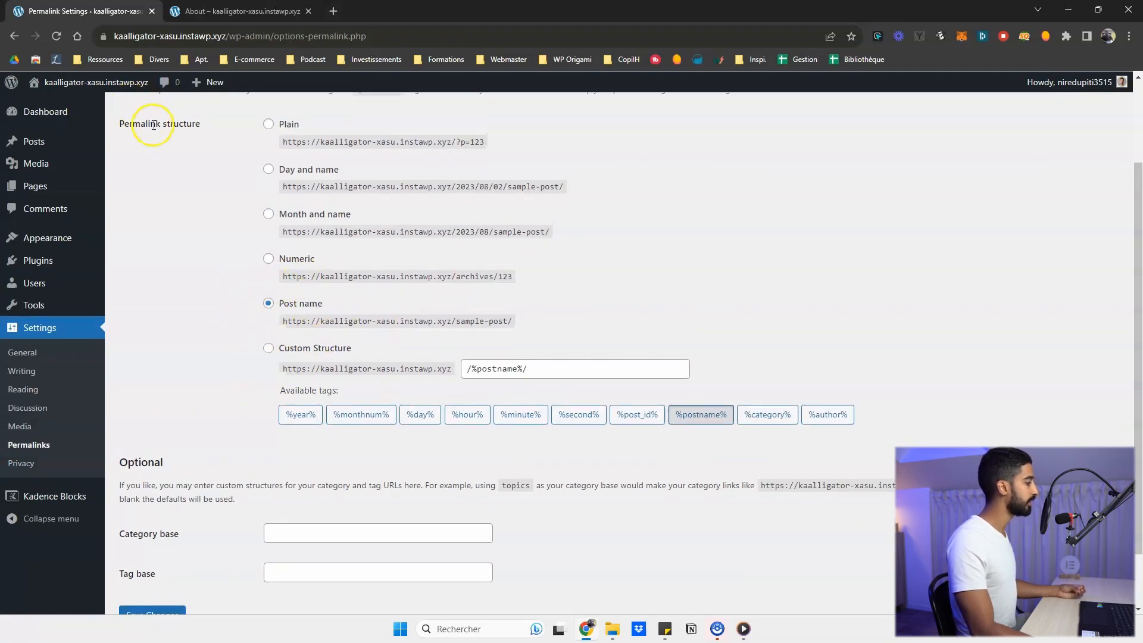
pyautogui.scroll(-3)
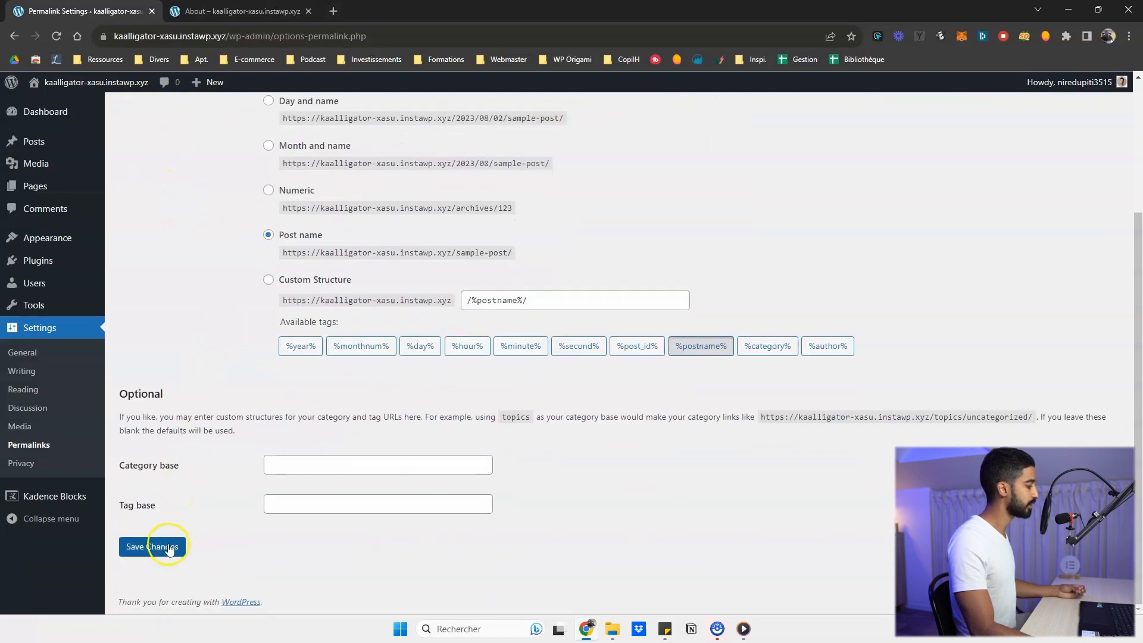
pyautogui.click(154, 545)
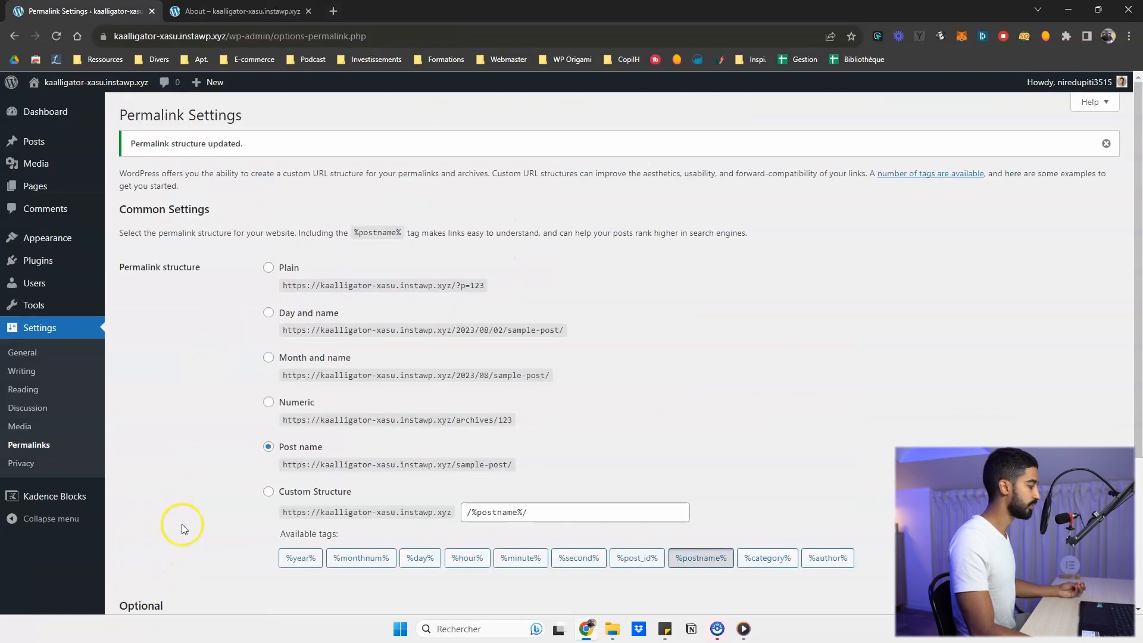
pyautogui.moveTo(37, 260)
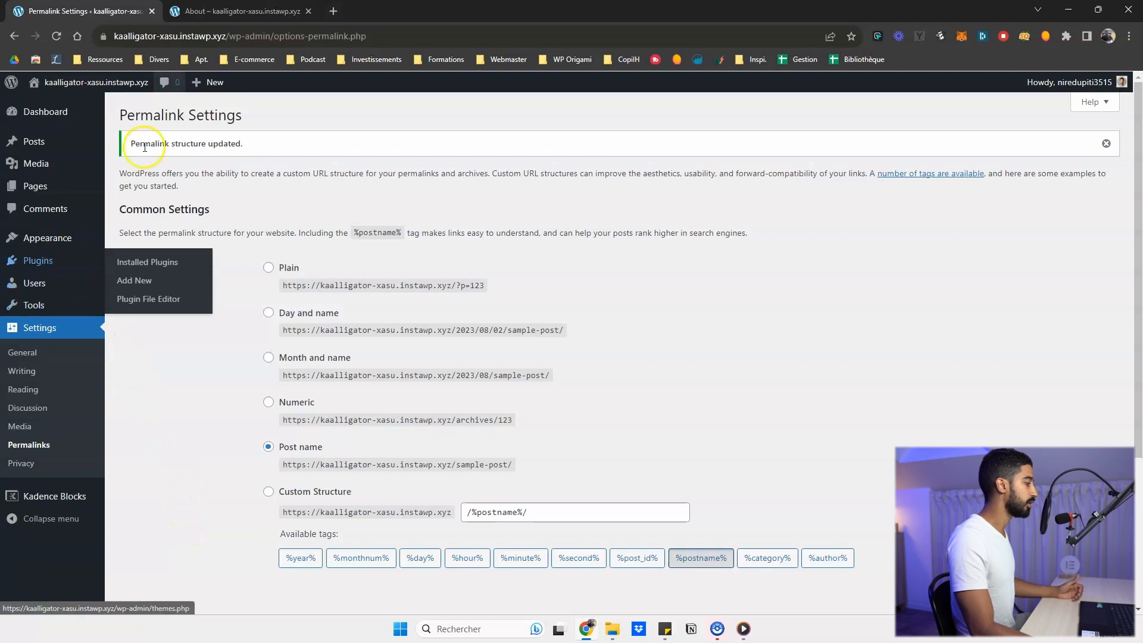
pyautogui.click(240, 10)
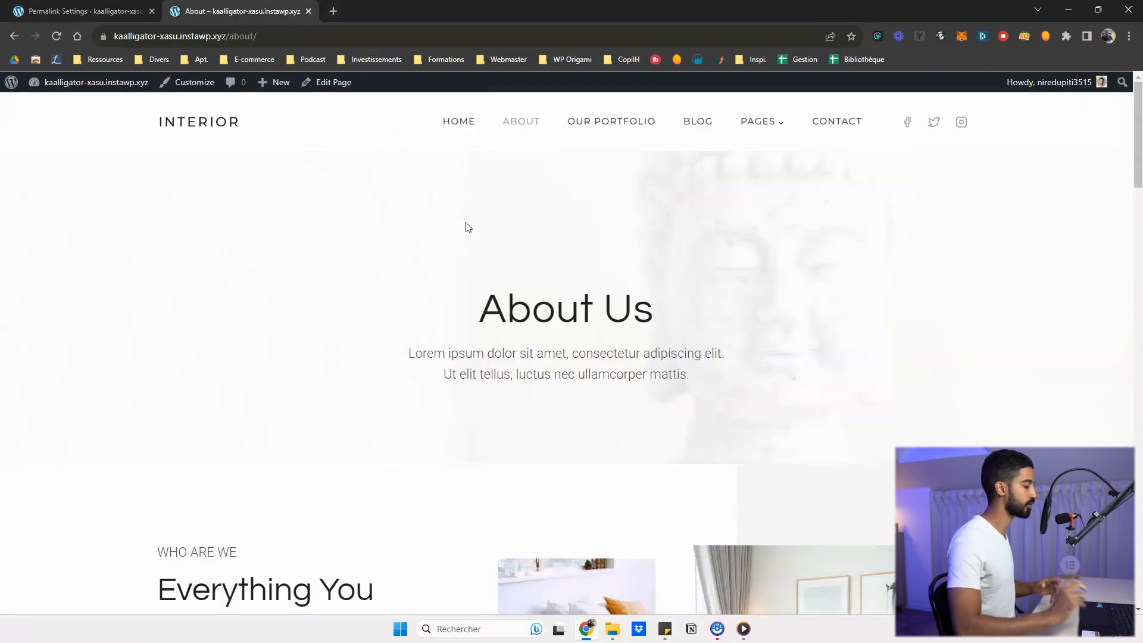
# - Load Home, Blog, Home and Our Portfolio at their new post-name addresses
pyautogui.click(458, 121)
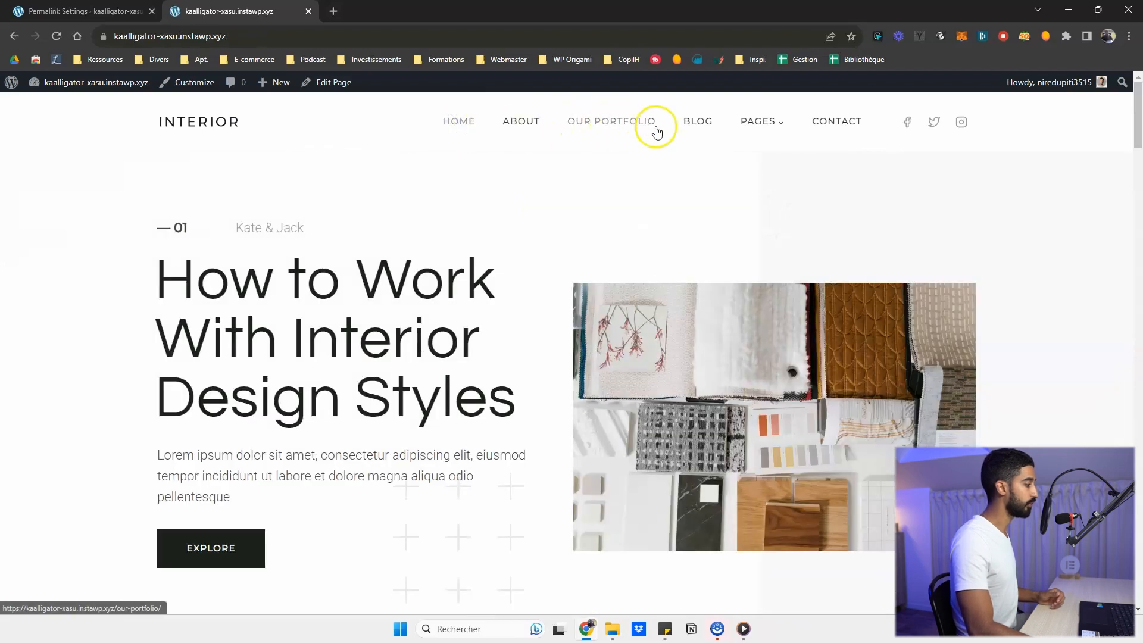
pyautogui.click(697, 122)
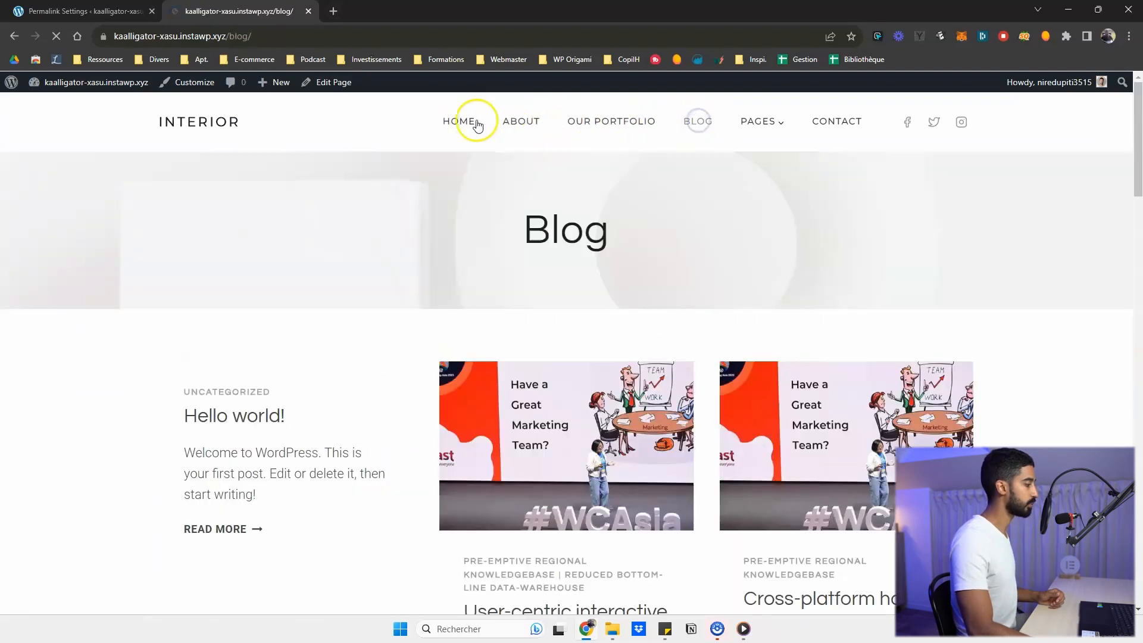
pyautogui.click(467, 122)
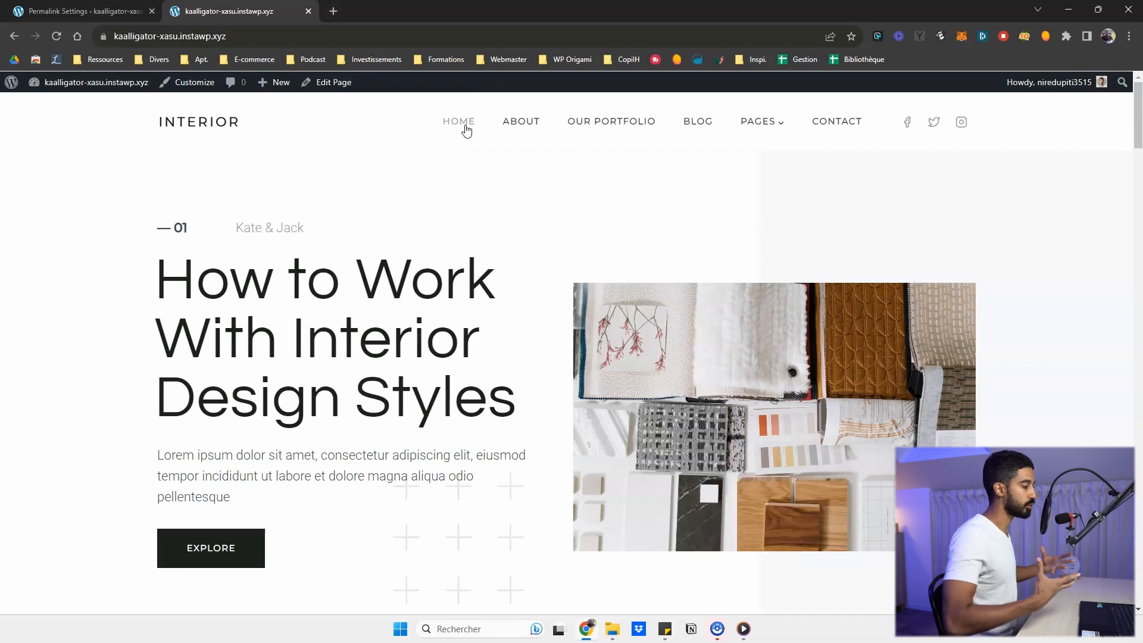
pyautogui.moveTo(108, 100)
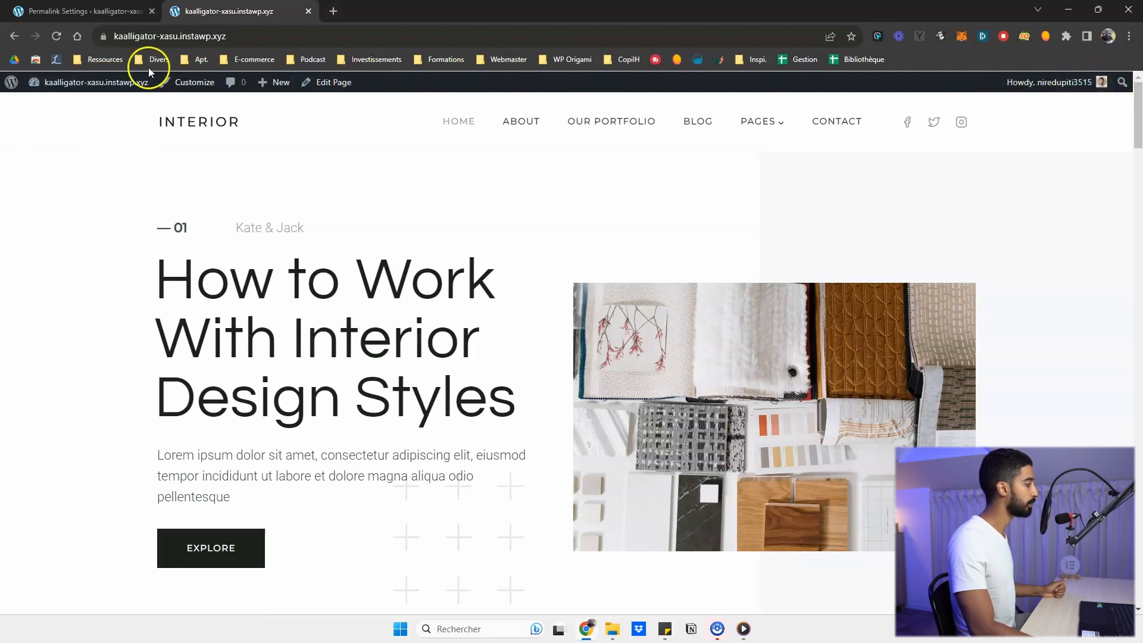
pyautogui.click(89, 82)
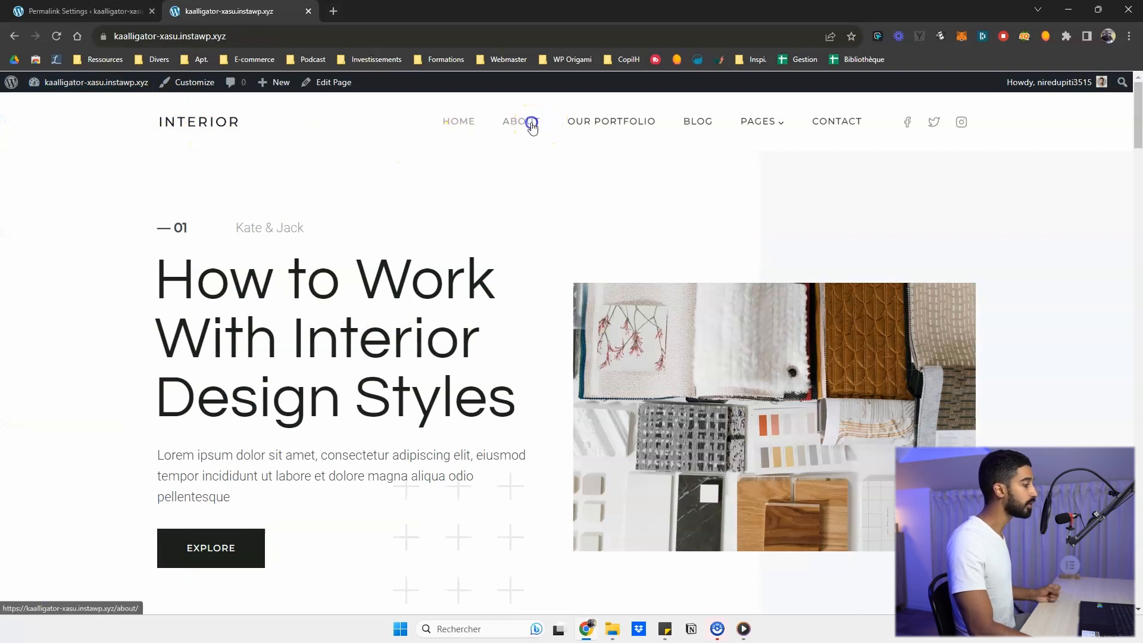
pyautogui.click(528, 122)
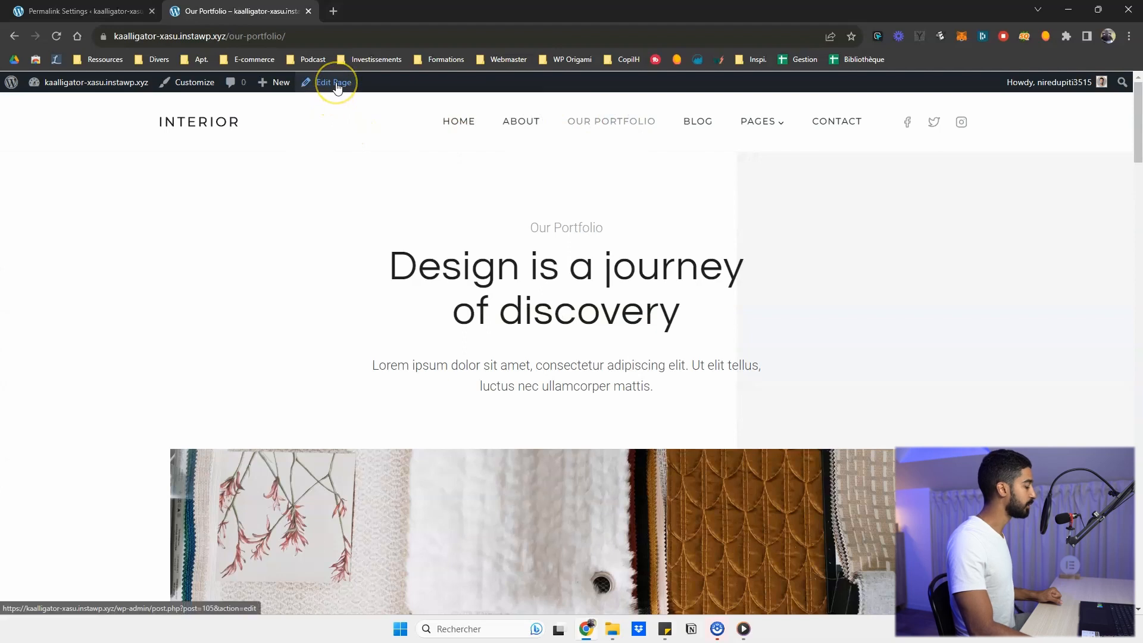
# - Edit the Our Portfolio page in the block editor and close the welcome guide
pyautogui.click(333, 83)
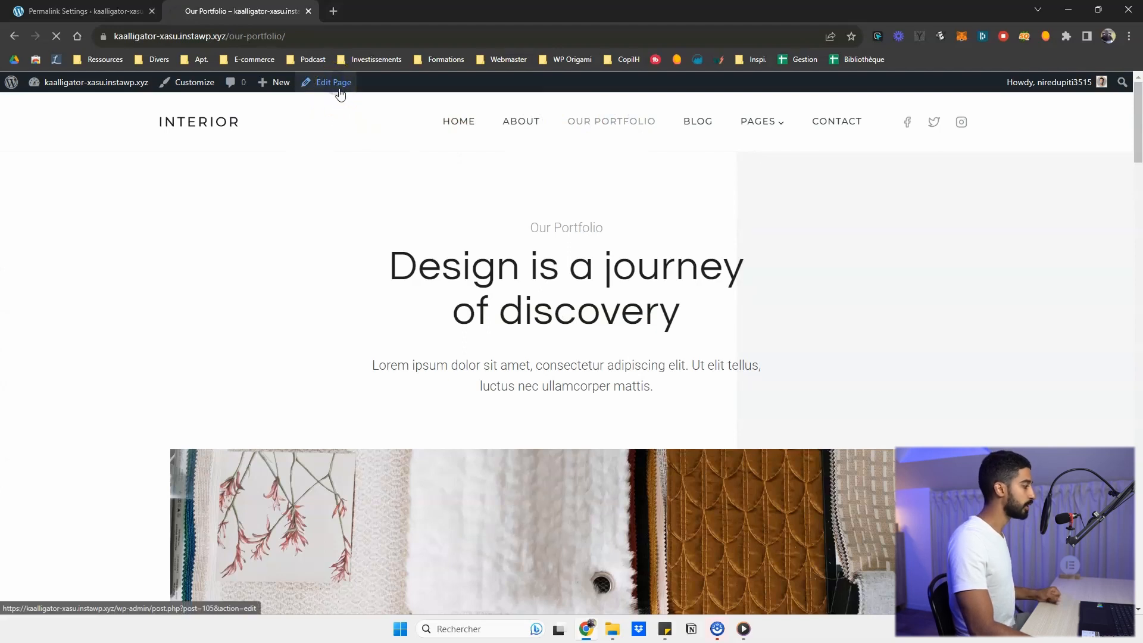
pyautogui.click(333, 83)
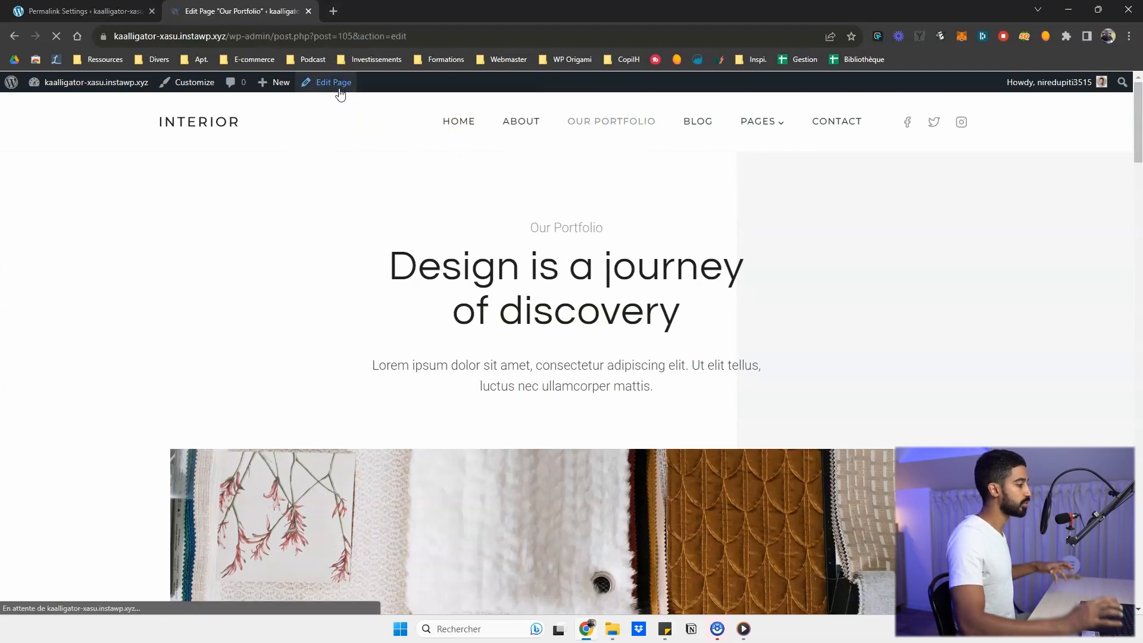
pyautogui.click(333, 82)
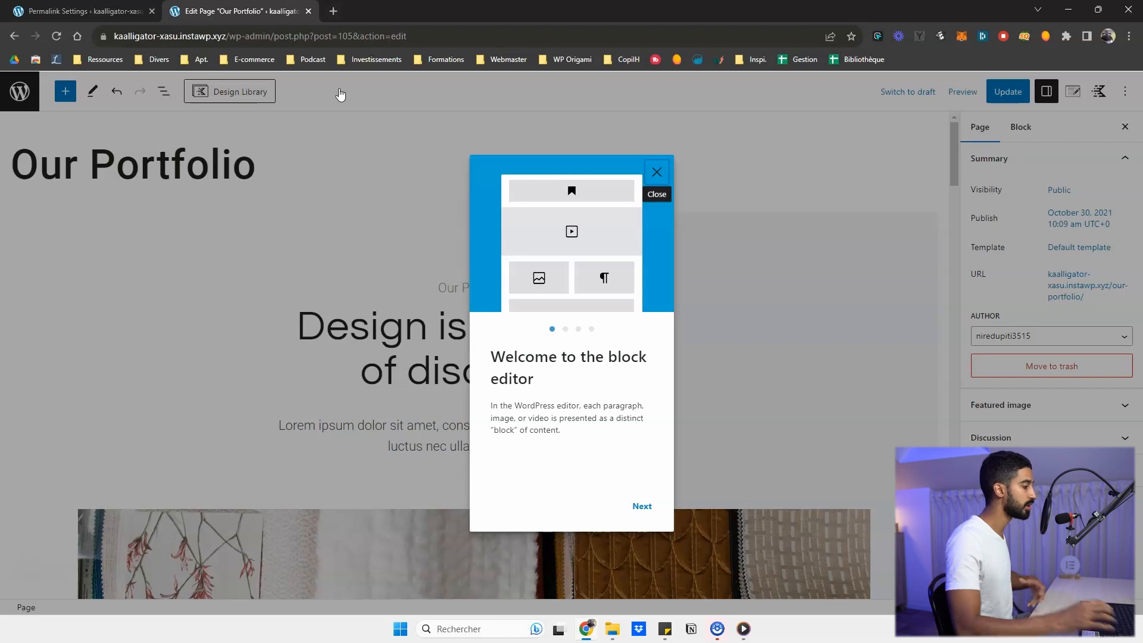
pyautogui.click(657, 171)
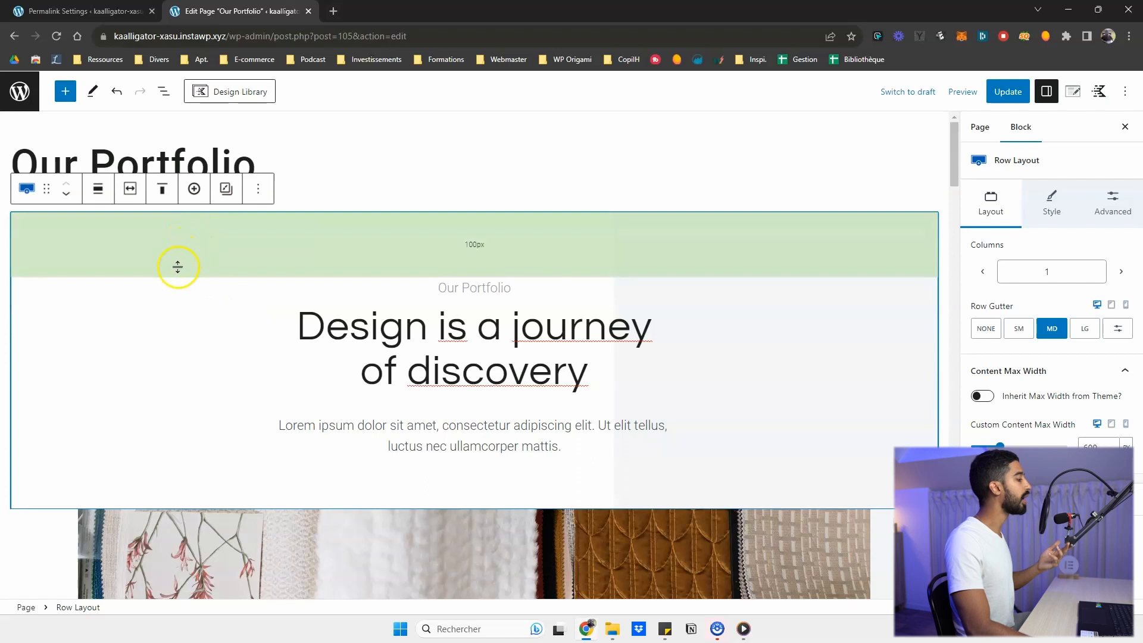
# - Reveal the block inserter listing Kadence blocks like Row Layout and Accordion
pyautogui.click(66, 91)
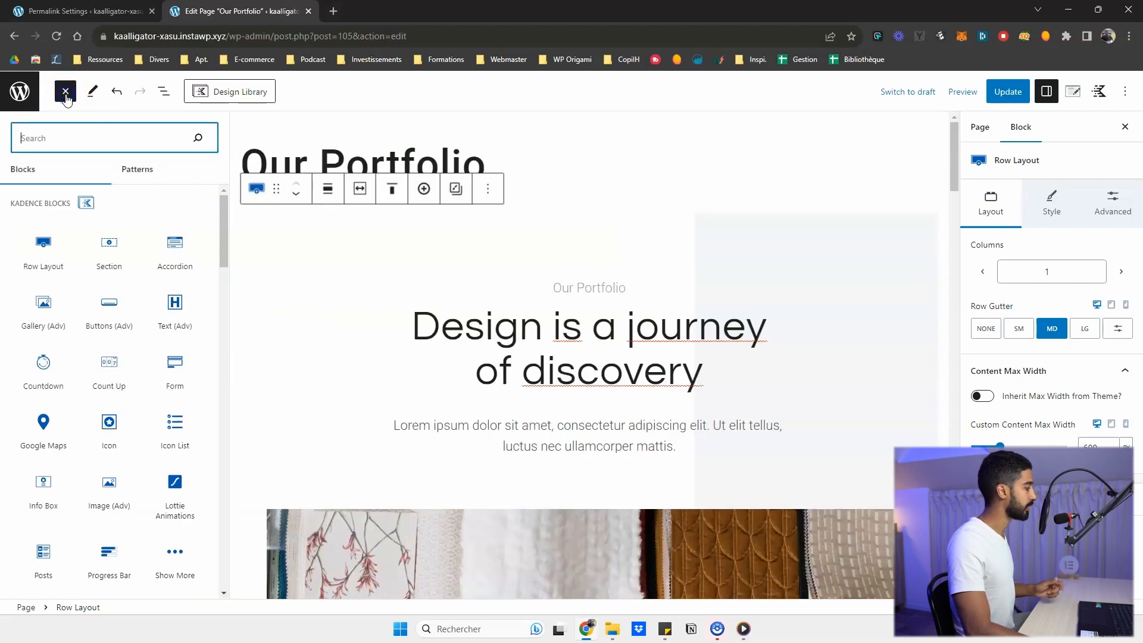
pyautogui.moveTo(69, 259)
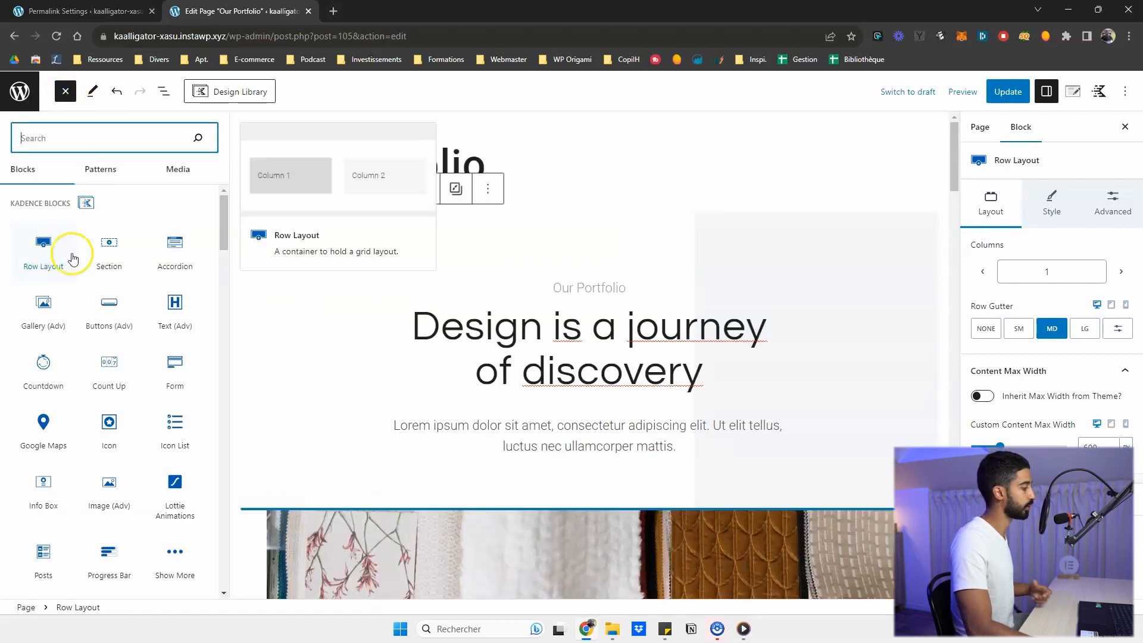
pyautogui.moveTo(109, 245)
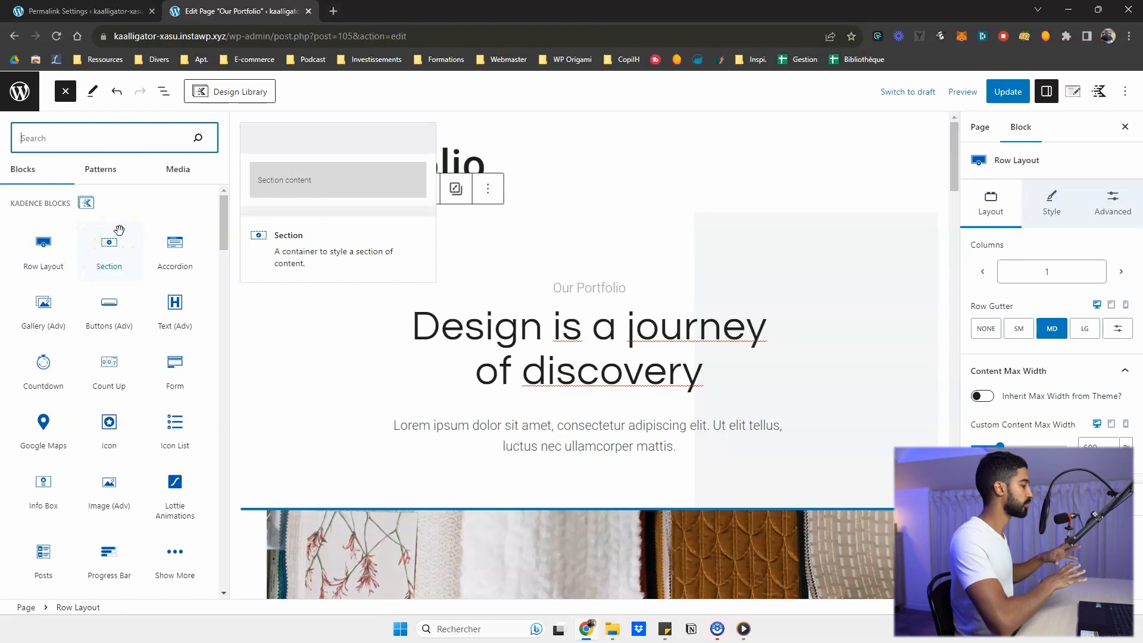